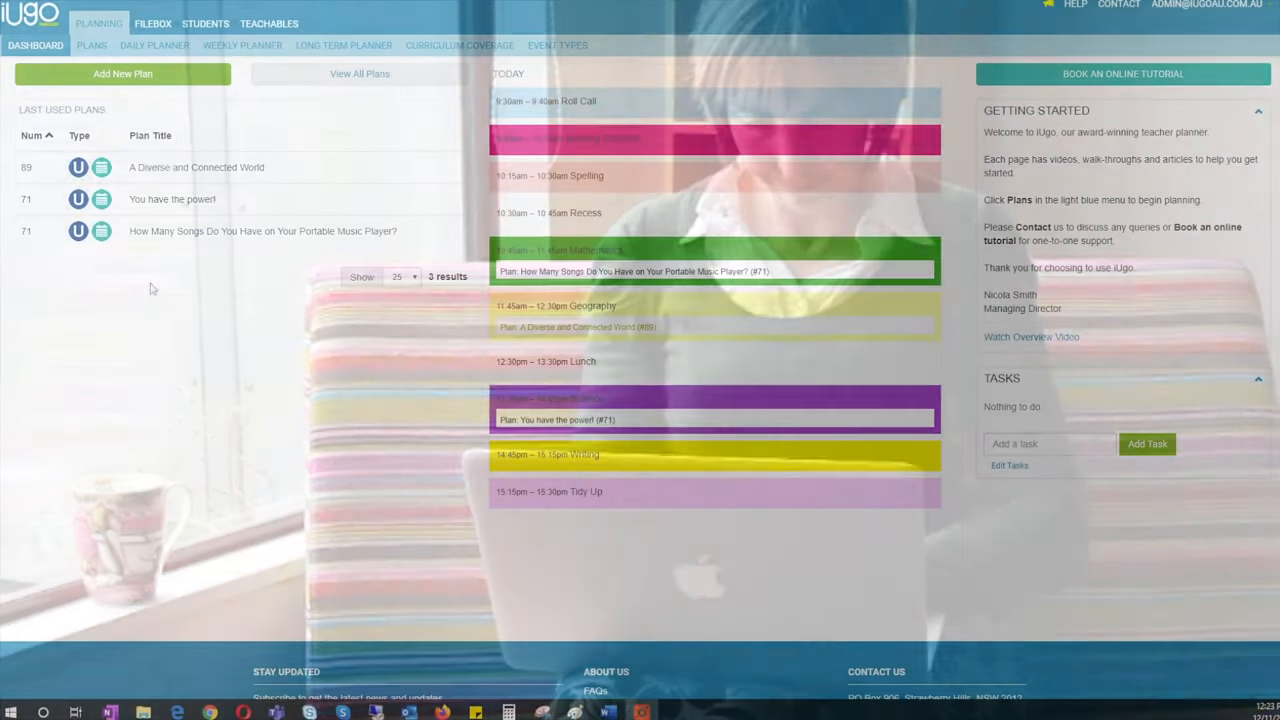
# - Start a new unit plan titled 'Pictures tell the story'
pyautogui.click(122, 73)
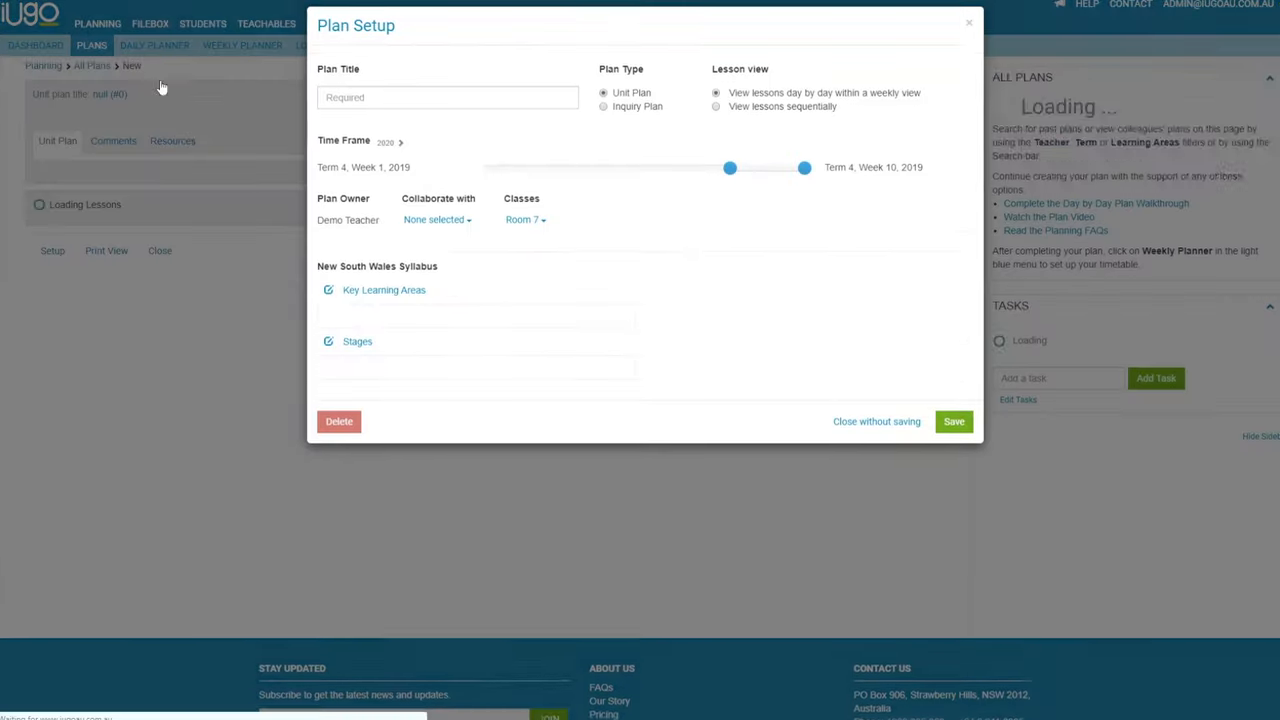
pyautogui.write('Pictures te')
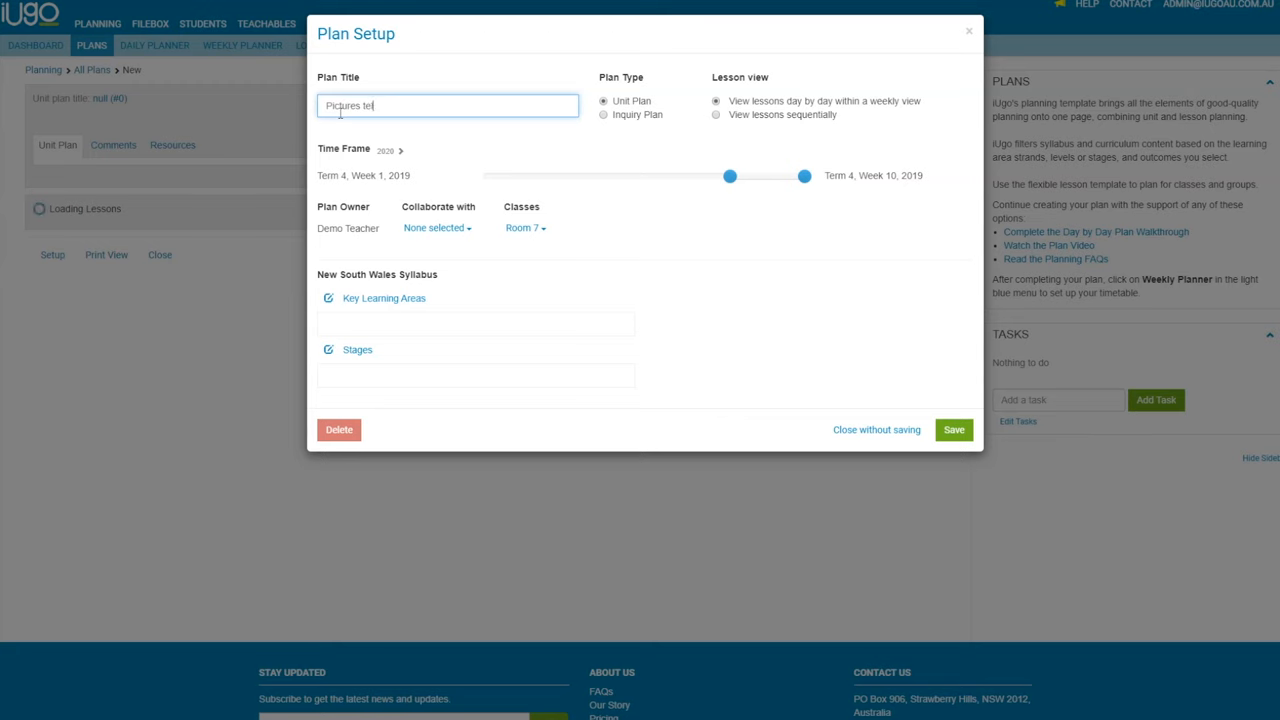
pyautogui.write('l the story')
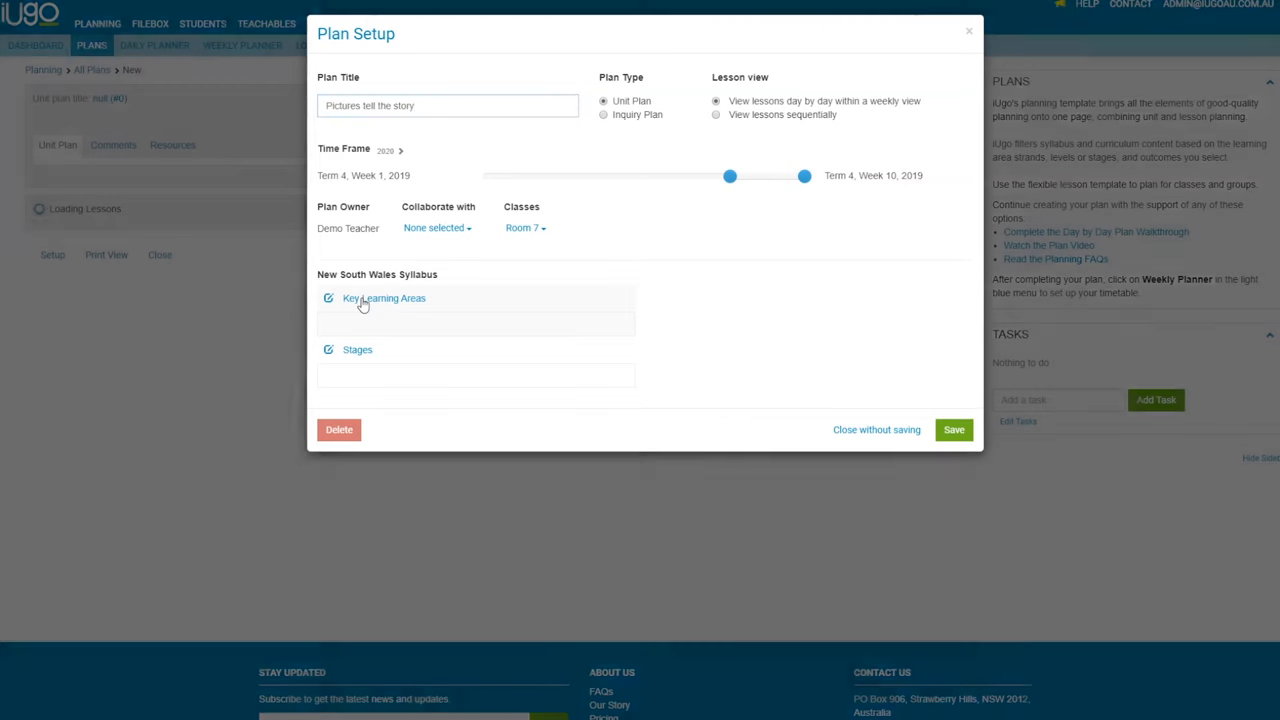
# - Tick the English key learning areas and Stage 2, then save the plan
pyautogui.click(384, 298)
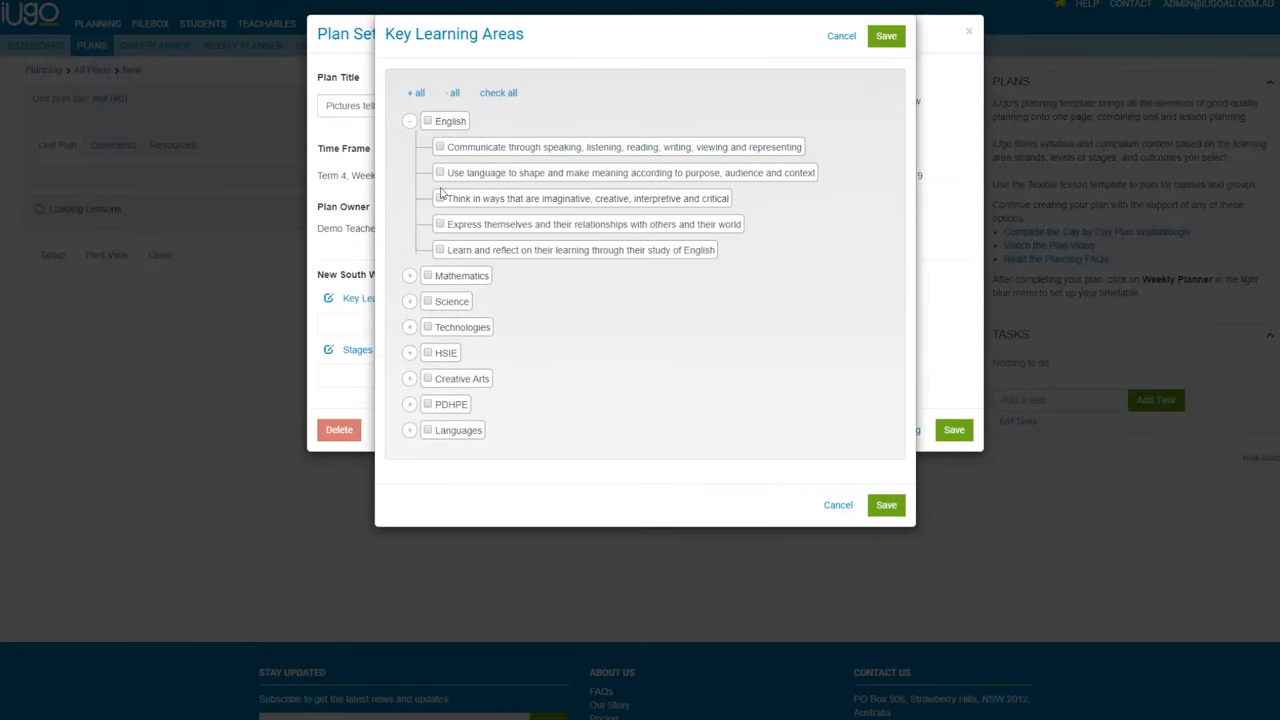
pyautogui.click(885, 504)
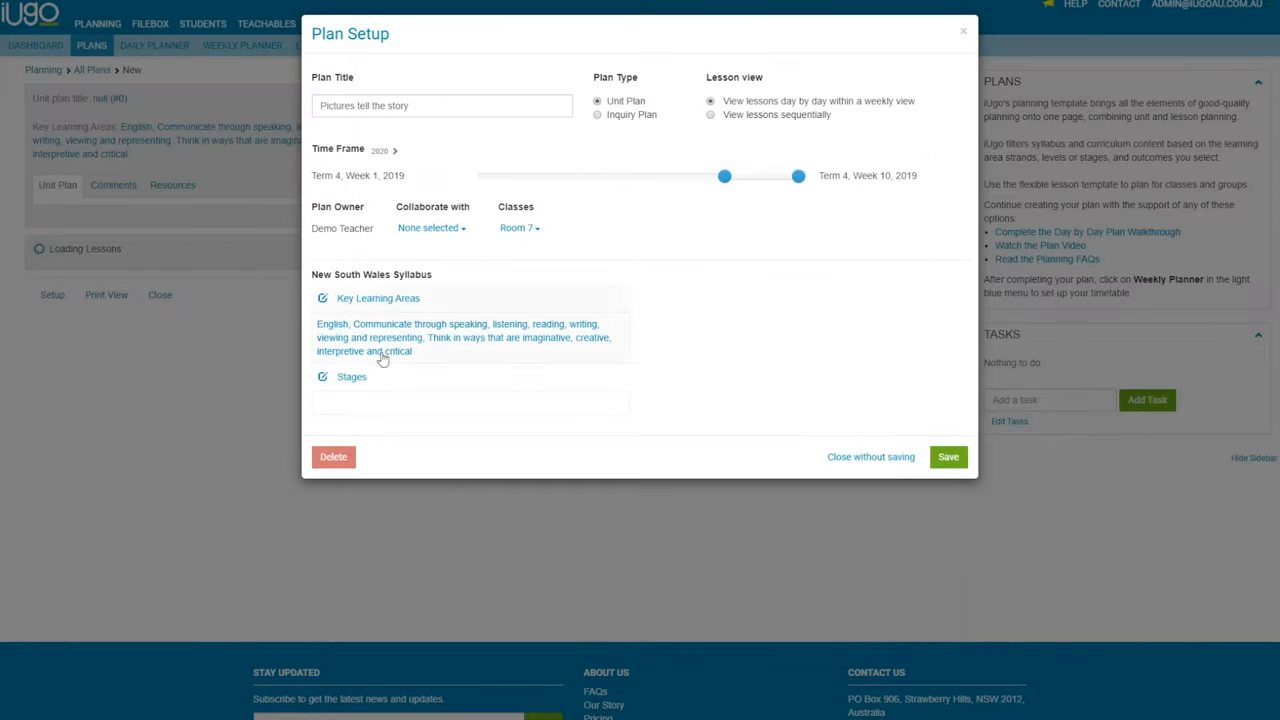
pyautogui.click(351, 376)
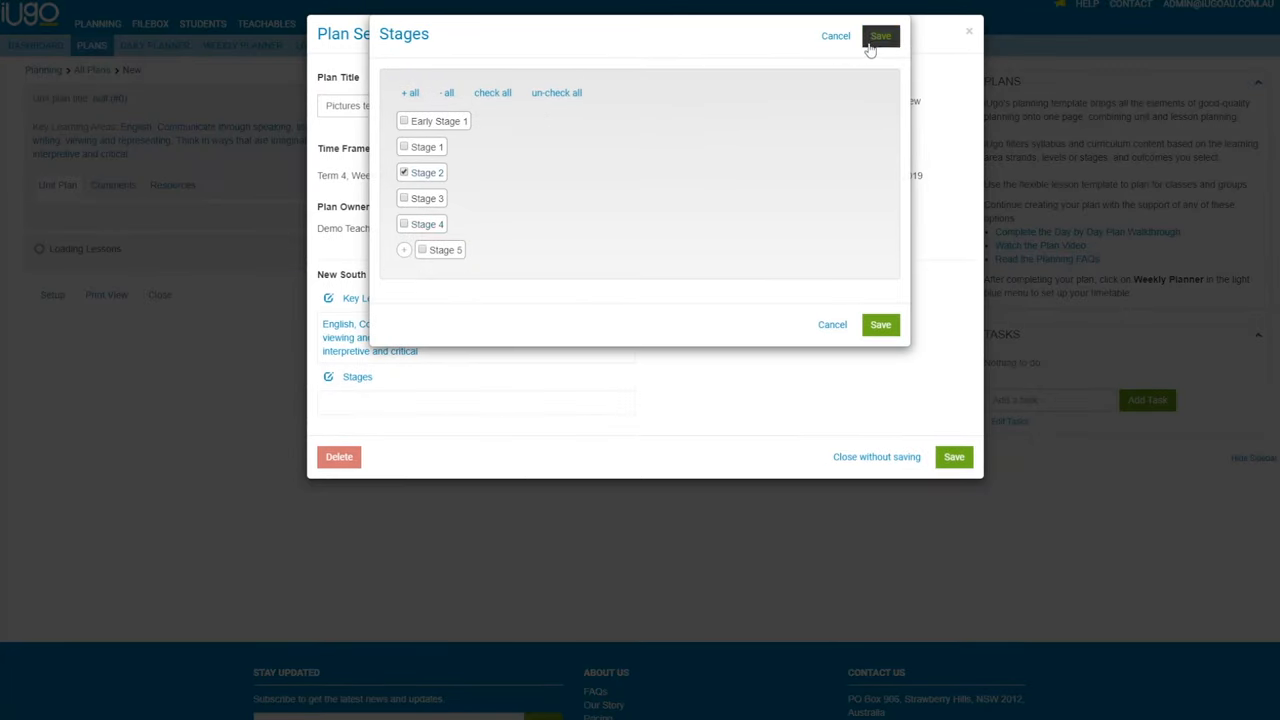
pyautogui.click(880, 36)
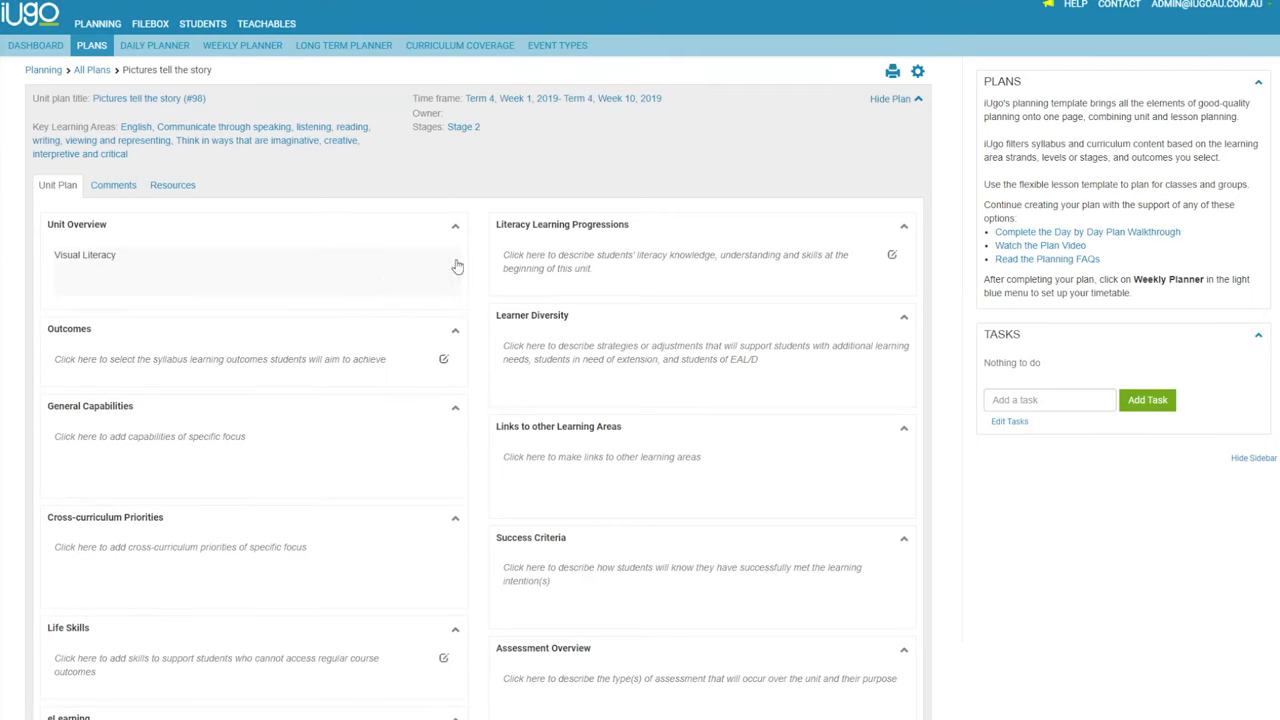
# - Add lessons for Reading Groups One, Two and Three, then collapse the Room 7 row
pyautogui.click(889, 98)
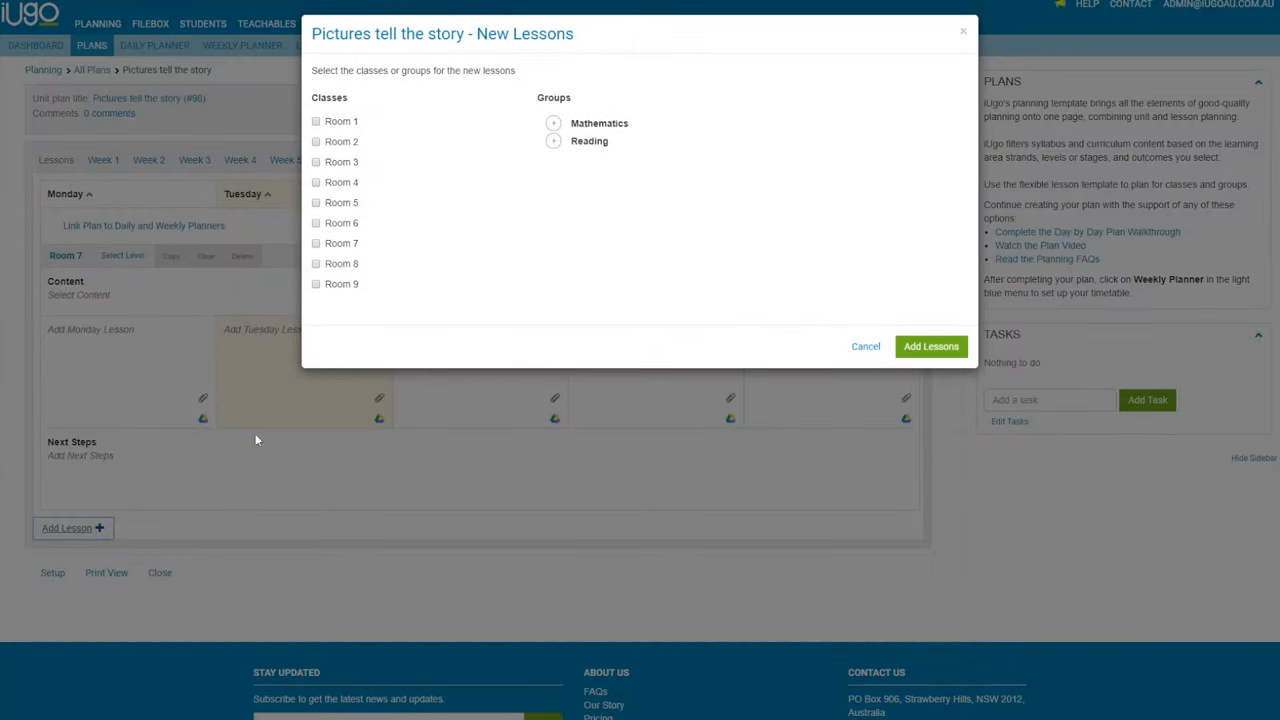
pyautogui.click(553, 141)
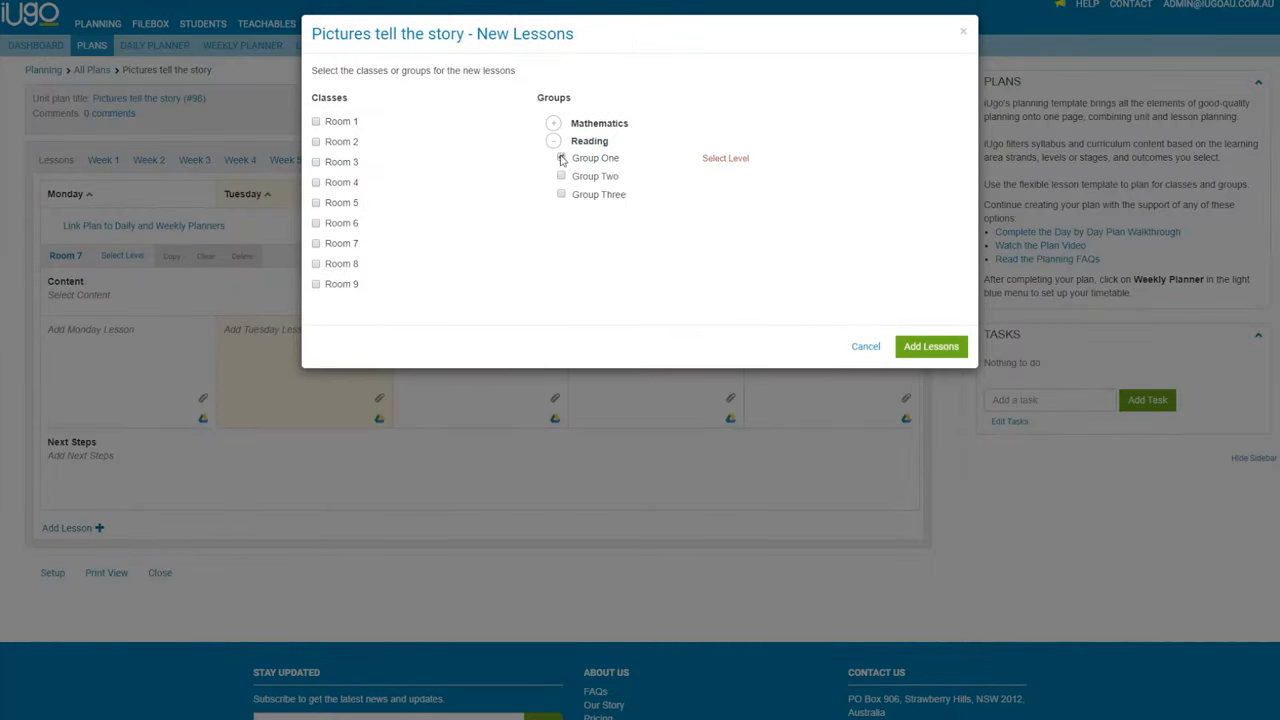
pyautogui.click(561, 158)
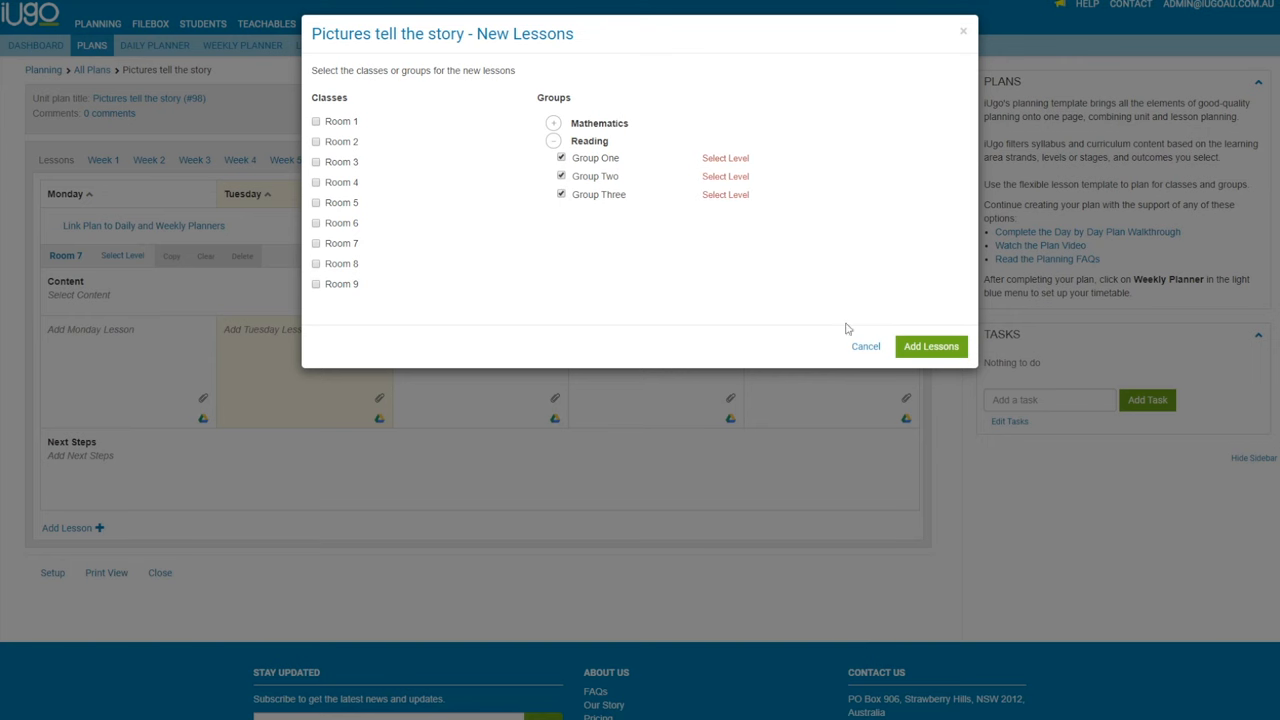
pyautogui.click(929, 346)
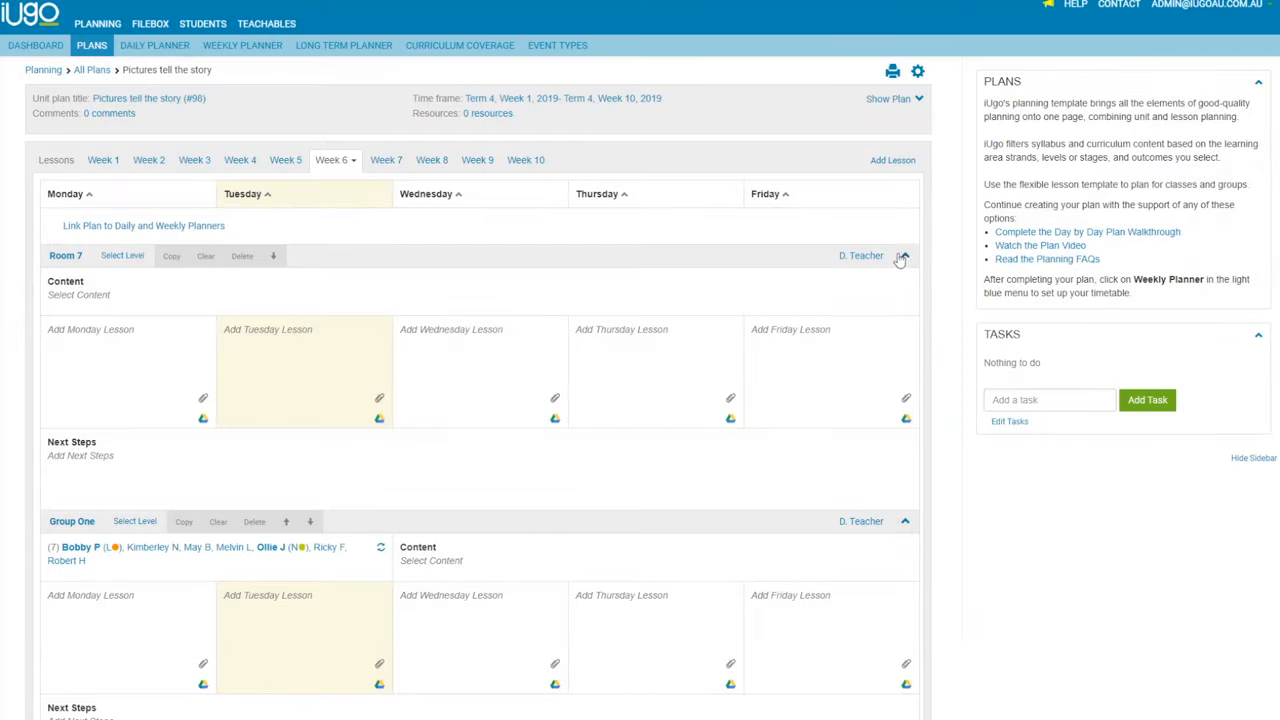
pyautogui.click(903, 256)
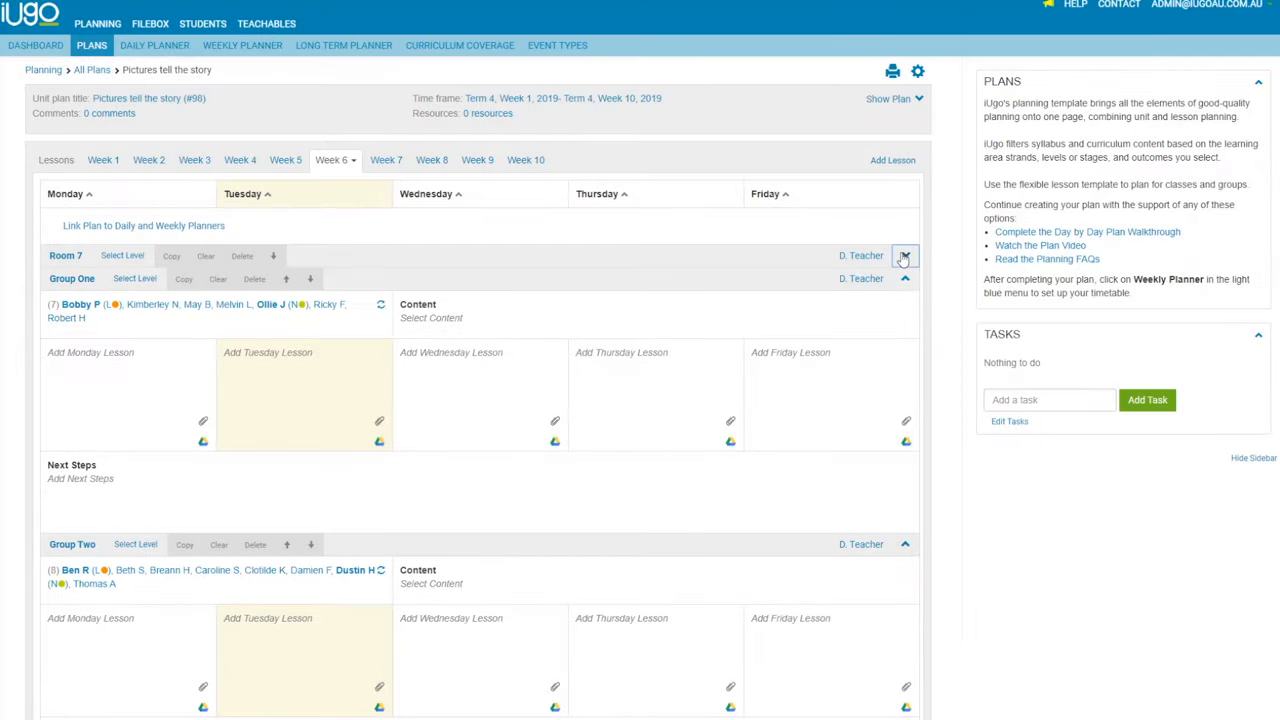
pyautogui.click(905, 255)
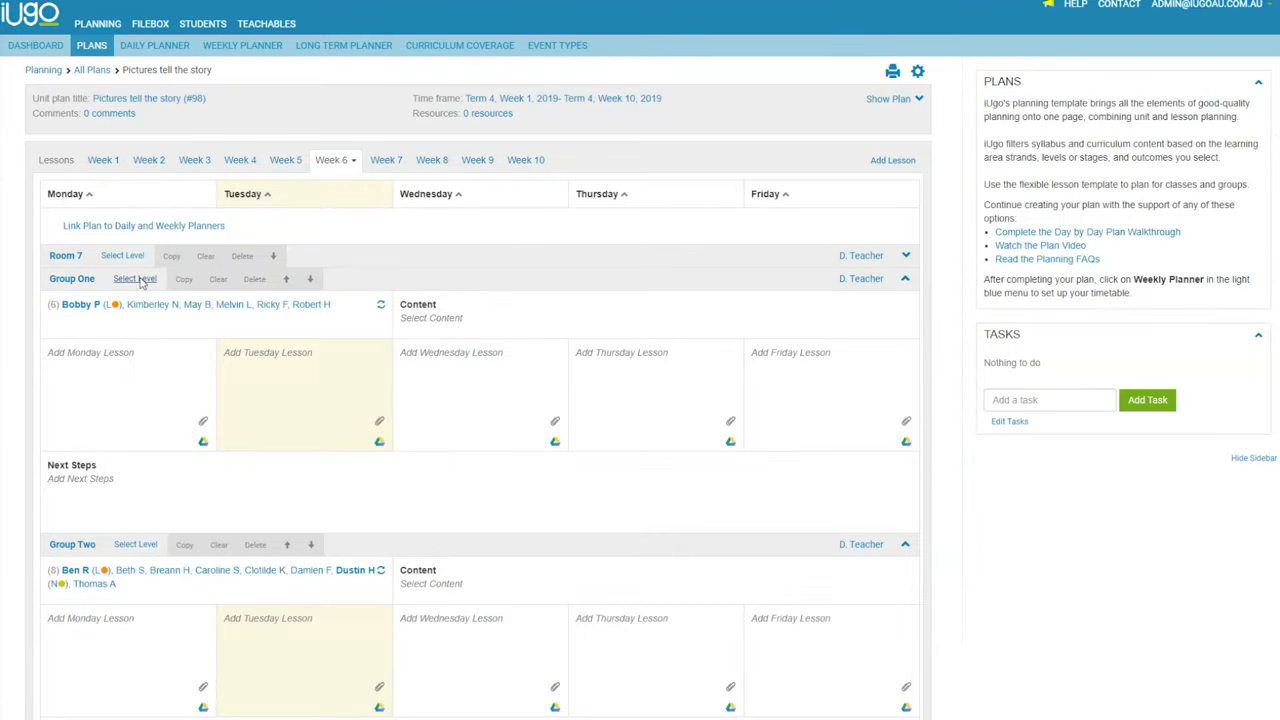
# - Set Group One's level to Stage 2 and save both EN2-2A visual-text content outcomes
pyautogui.click(135, 278)
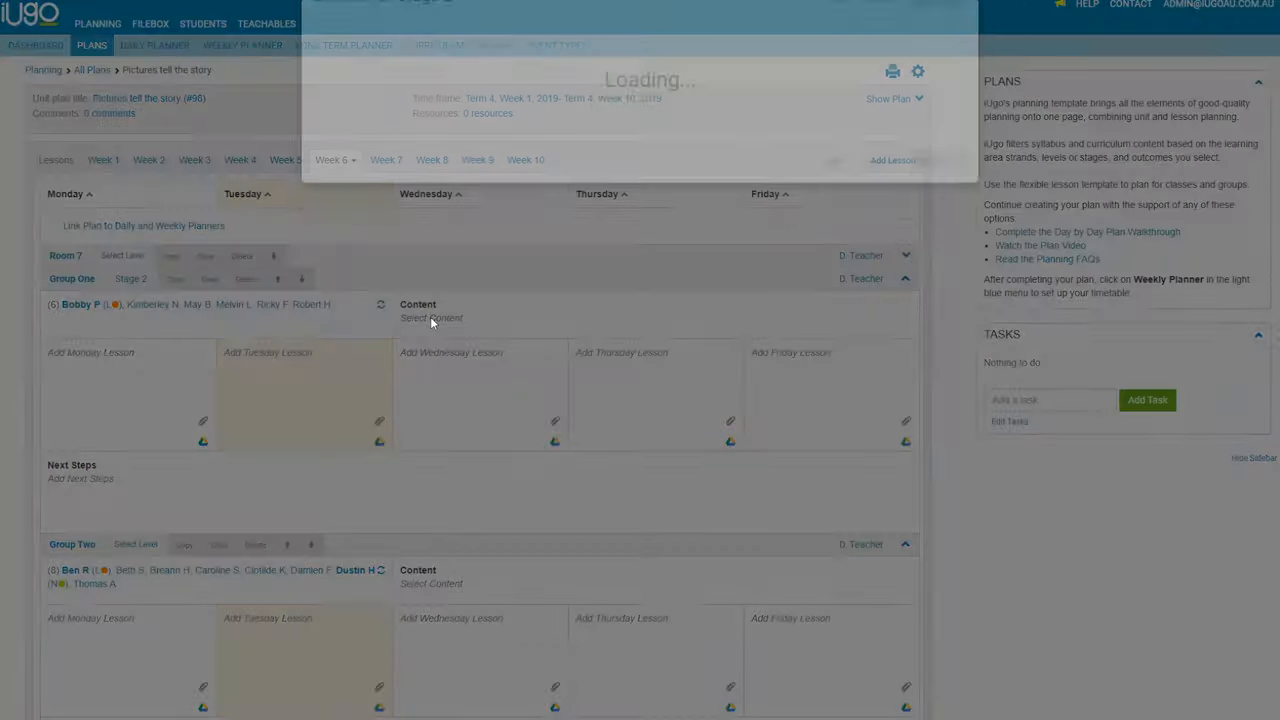
pyautogui.click(432, 317)
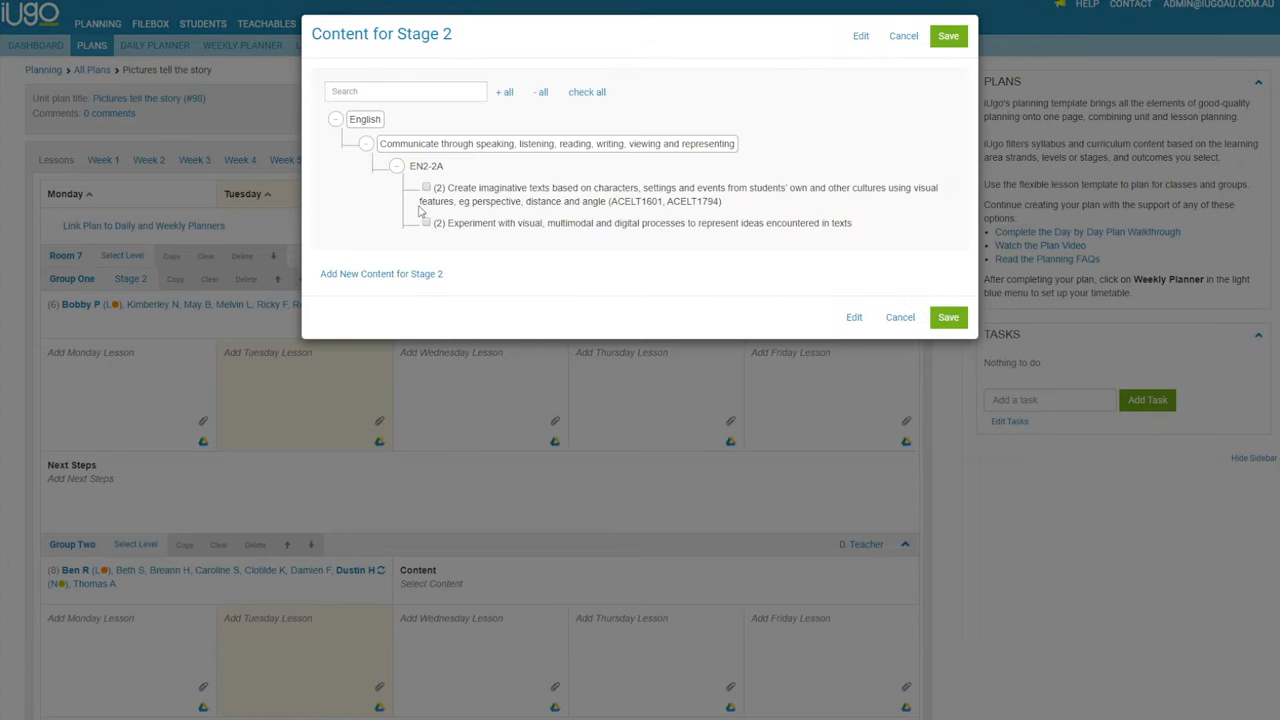
pyautogui.click(587, 92)
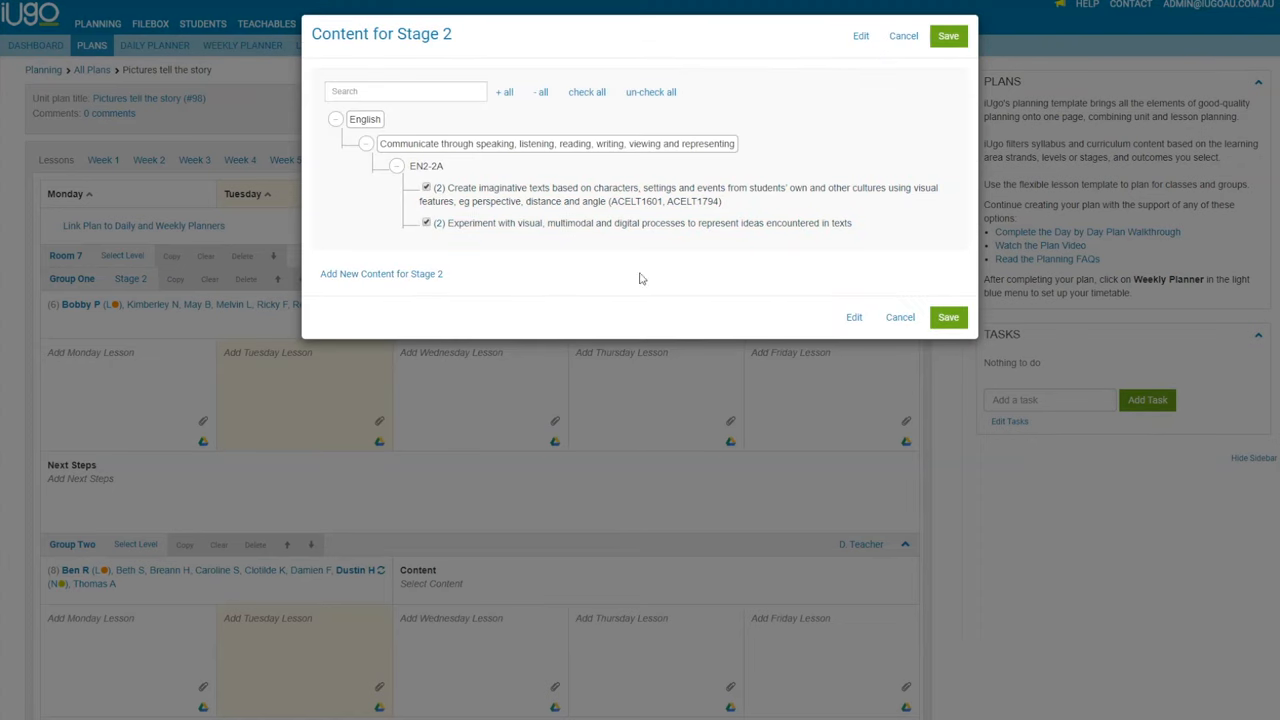
pyautogui.click(947, 317)
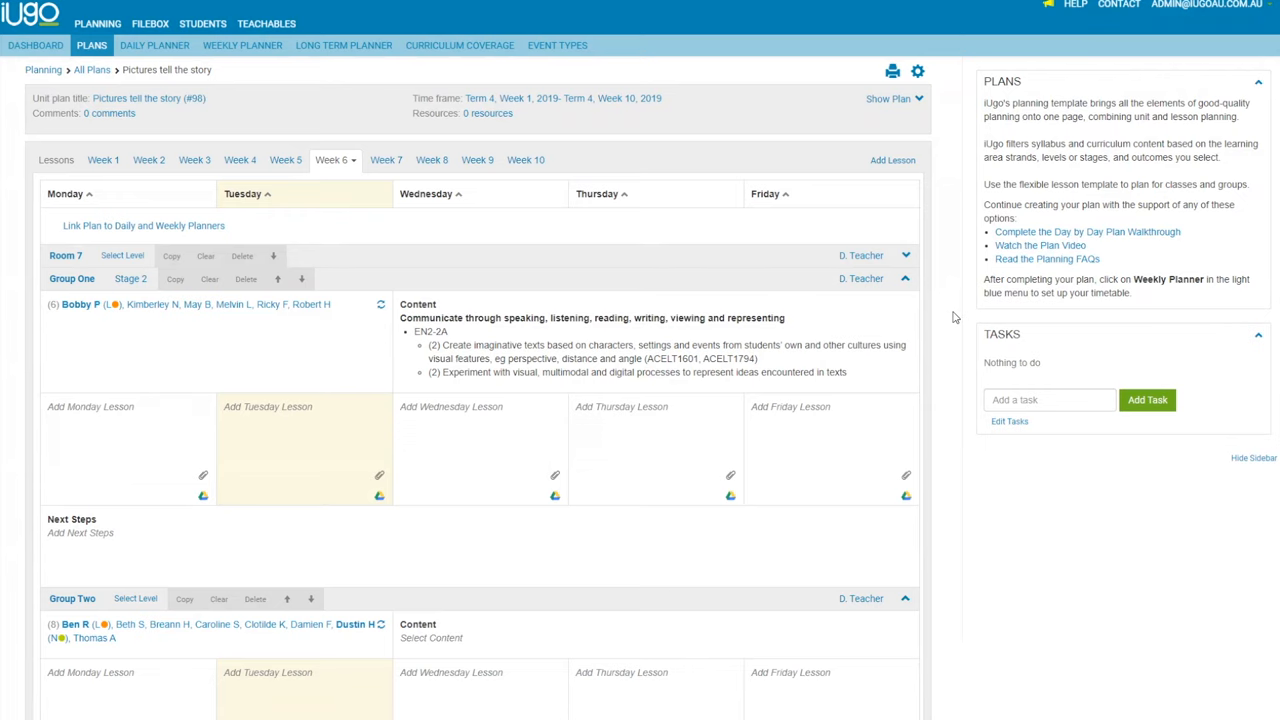
pyautogui.moveTo(144, 419)
pyautogui.write('We are le')
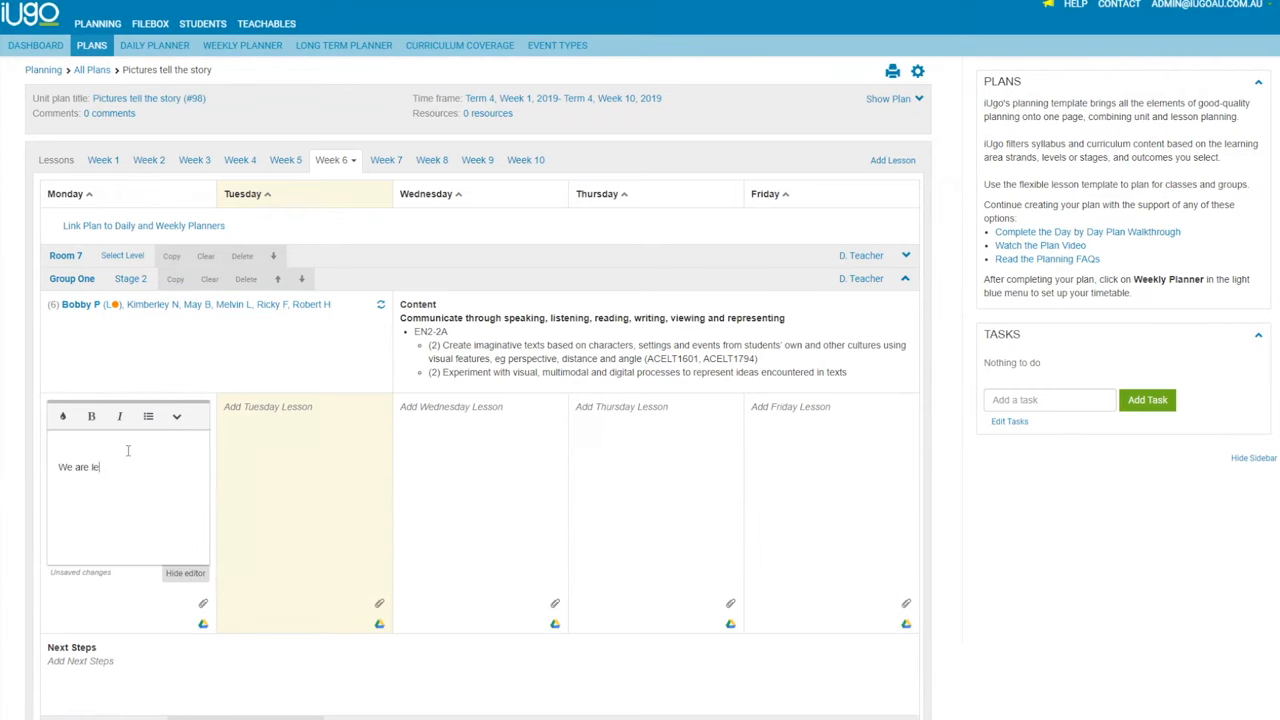
# - Finish Group One's Monday note 'We are learning to:', hide the editor, and open the Daily Planner
pyautogui.write('arning to')
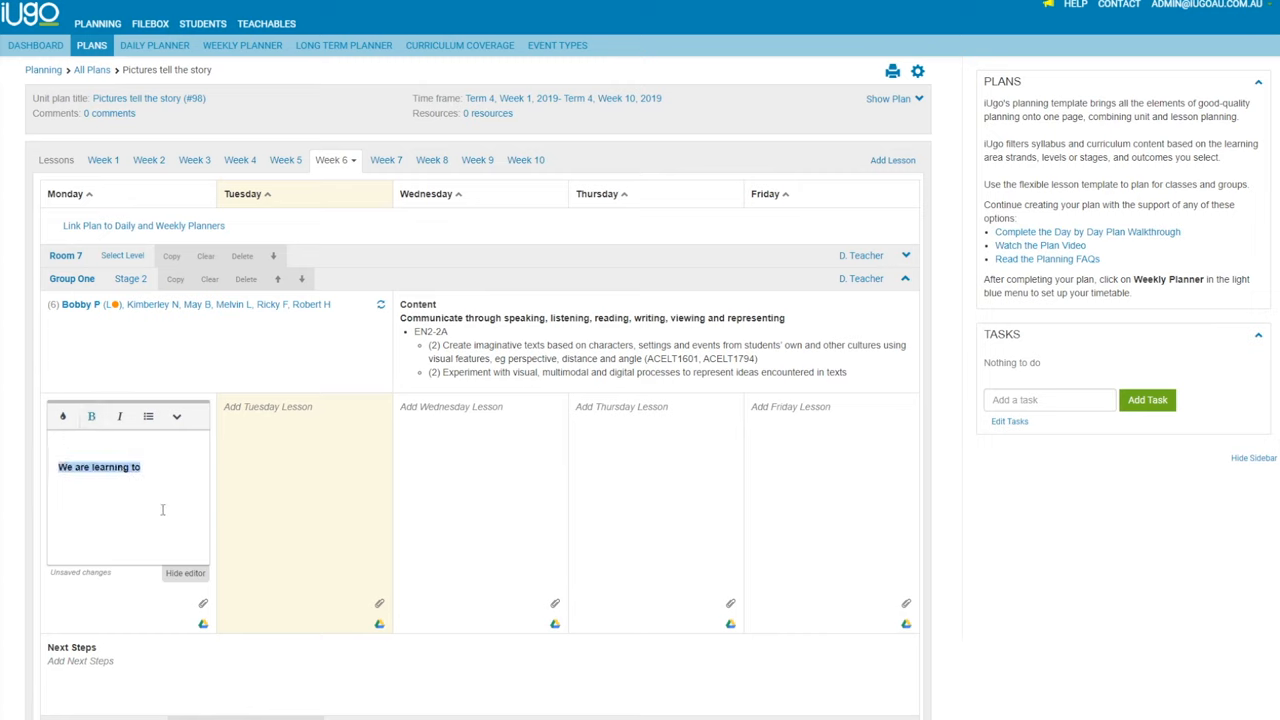
pyautogui.write(':')
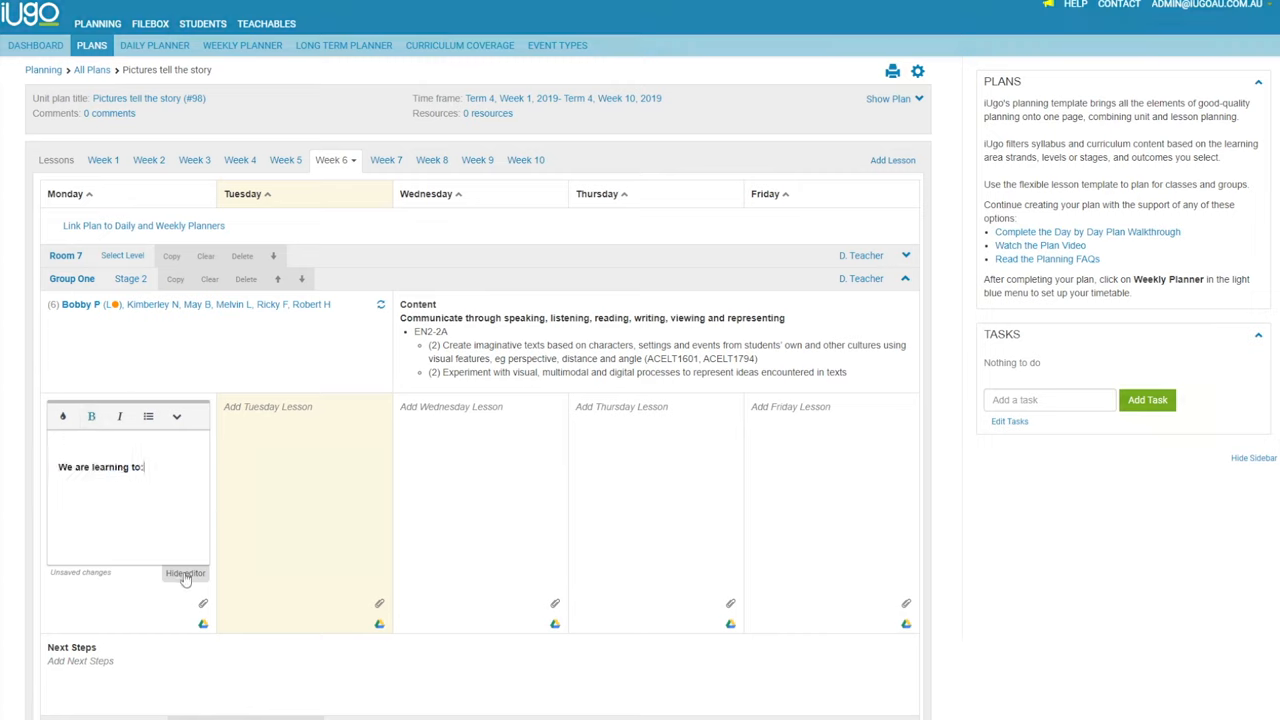
pyautogui.click(185, 573)
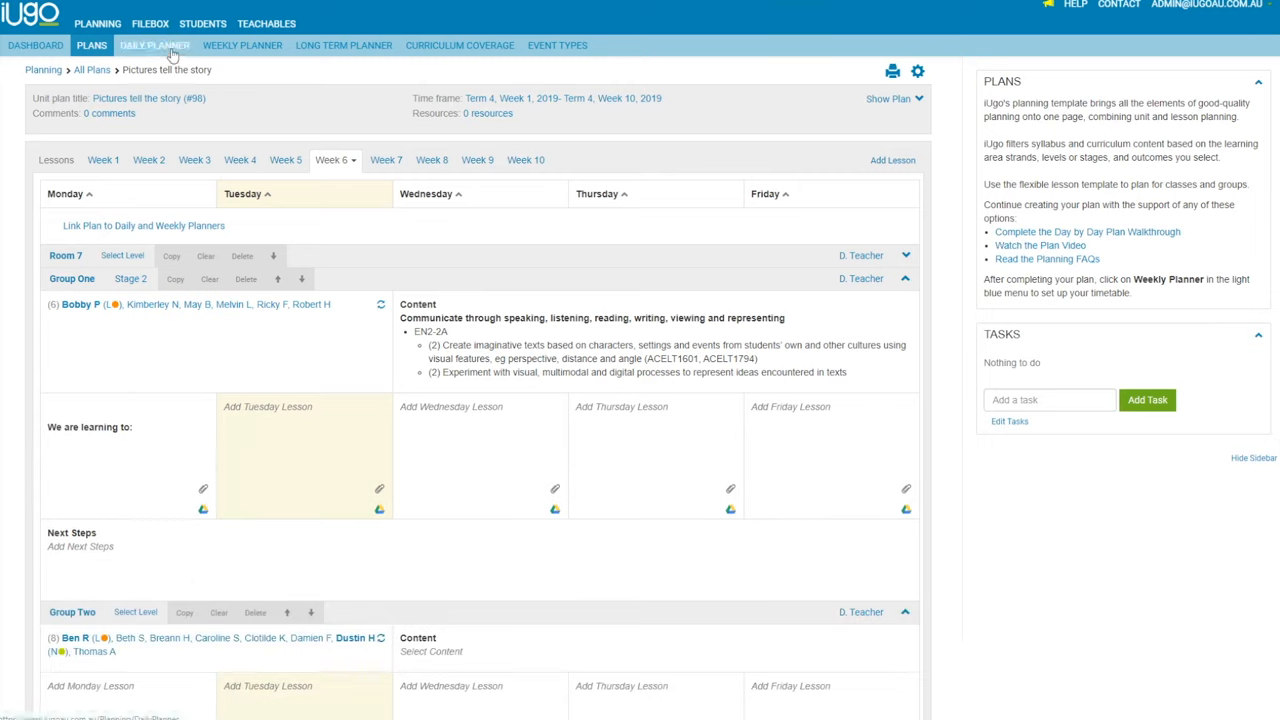
pyautogui.click(155, 45)
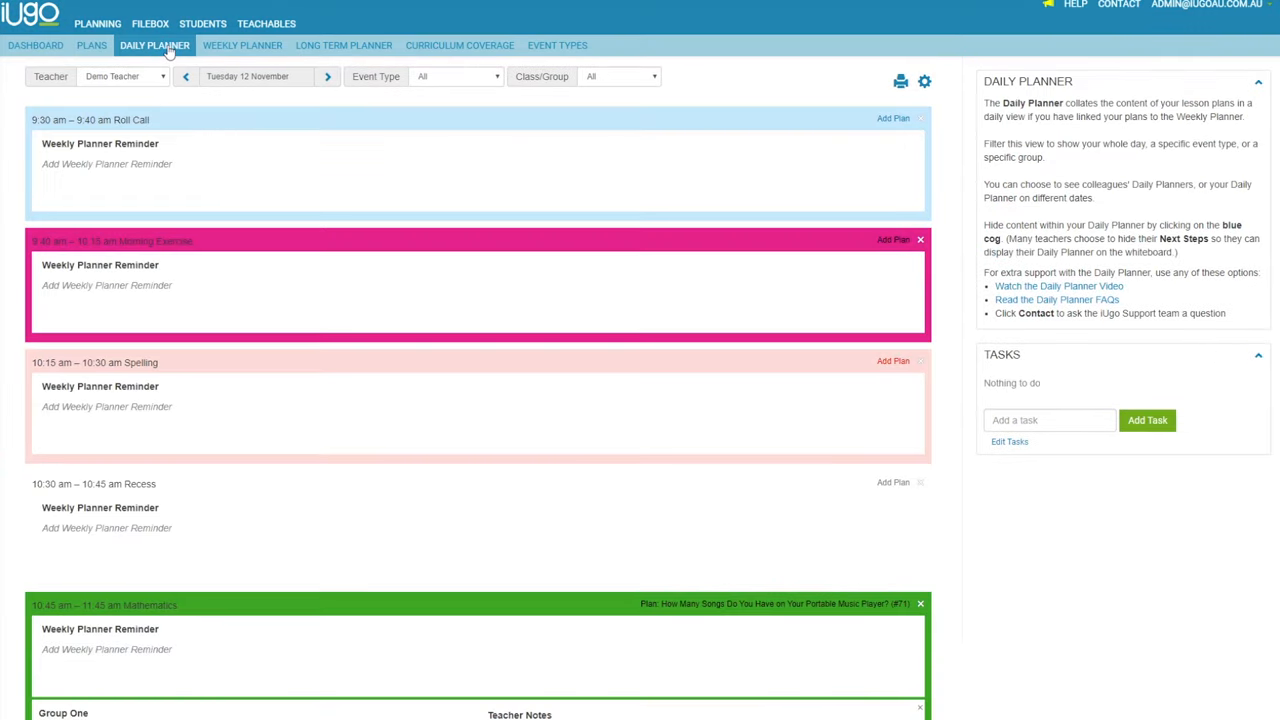
# - Note Ollie needs extra support, move only Monday's Mathematics to 14:15, and start a Filebox upload
pyautogui.scroll(-3)
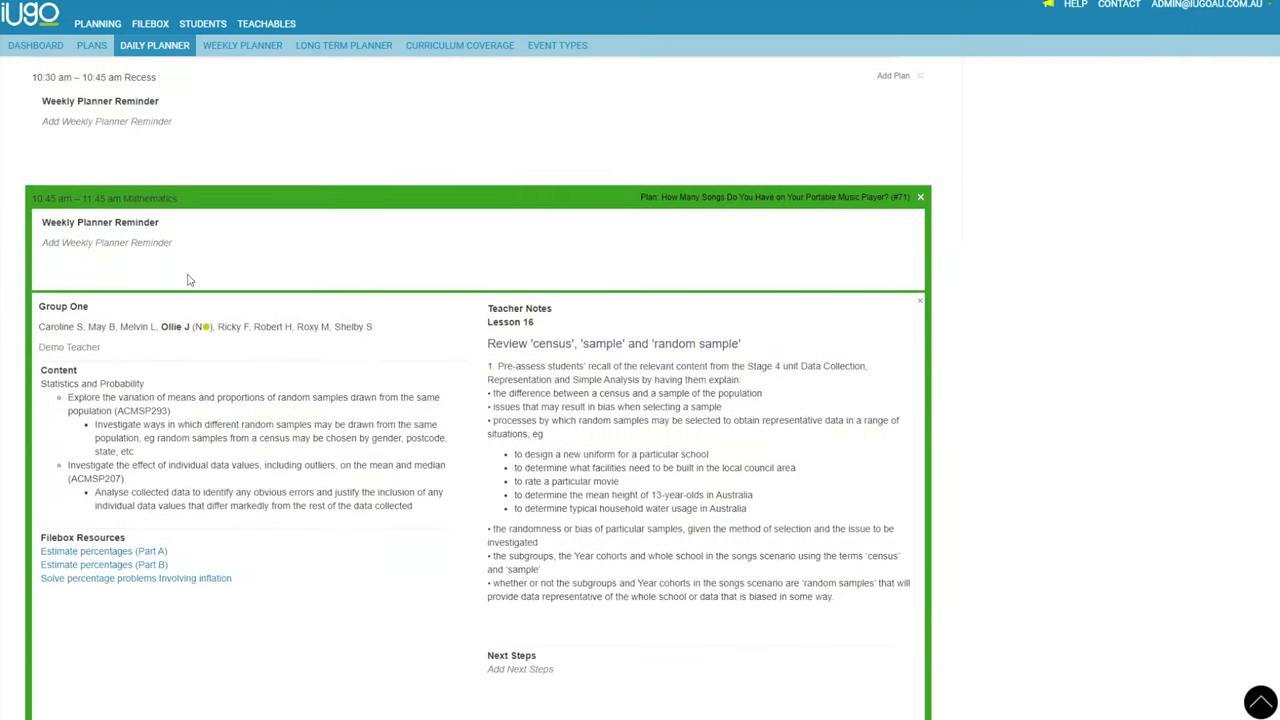
pyautogui.click(520, 669)
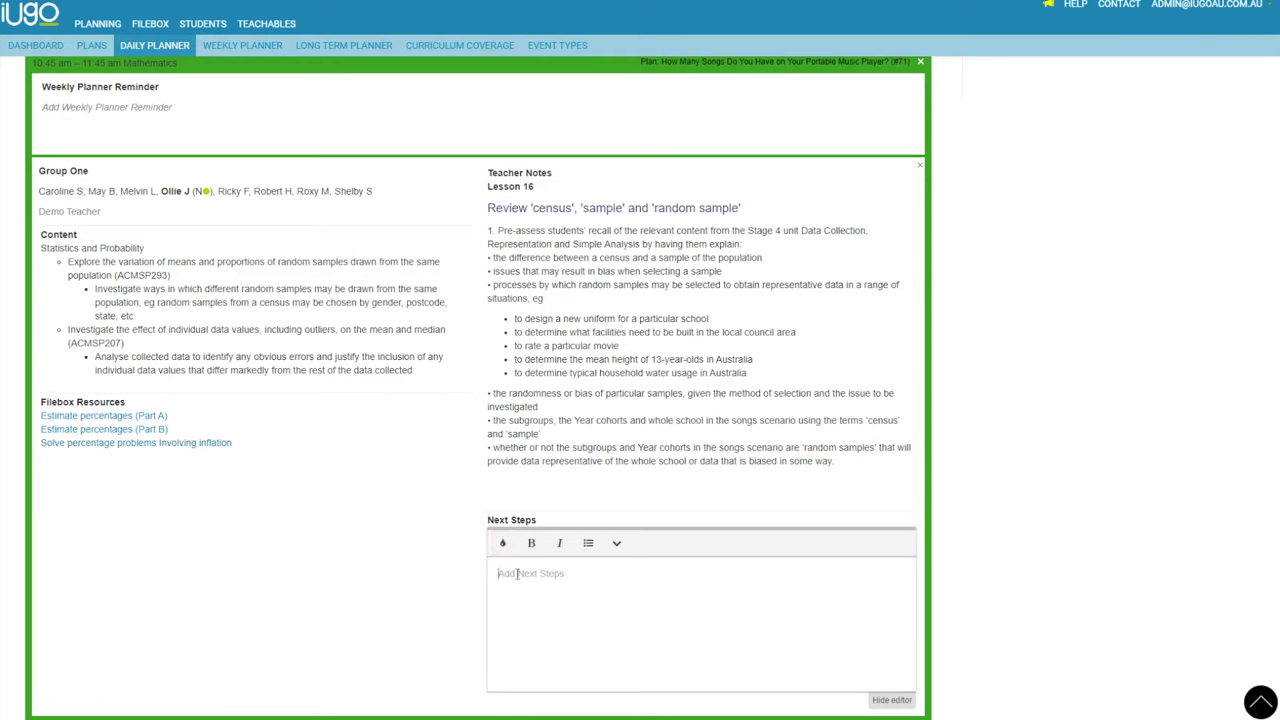
pyautogui.write('Ollie needs extra')
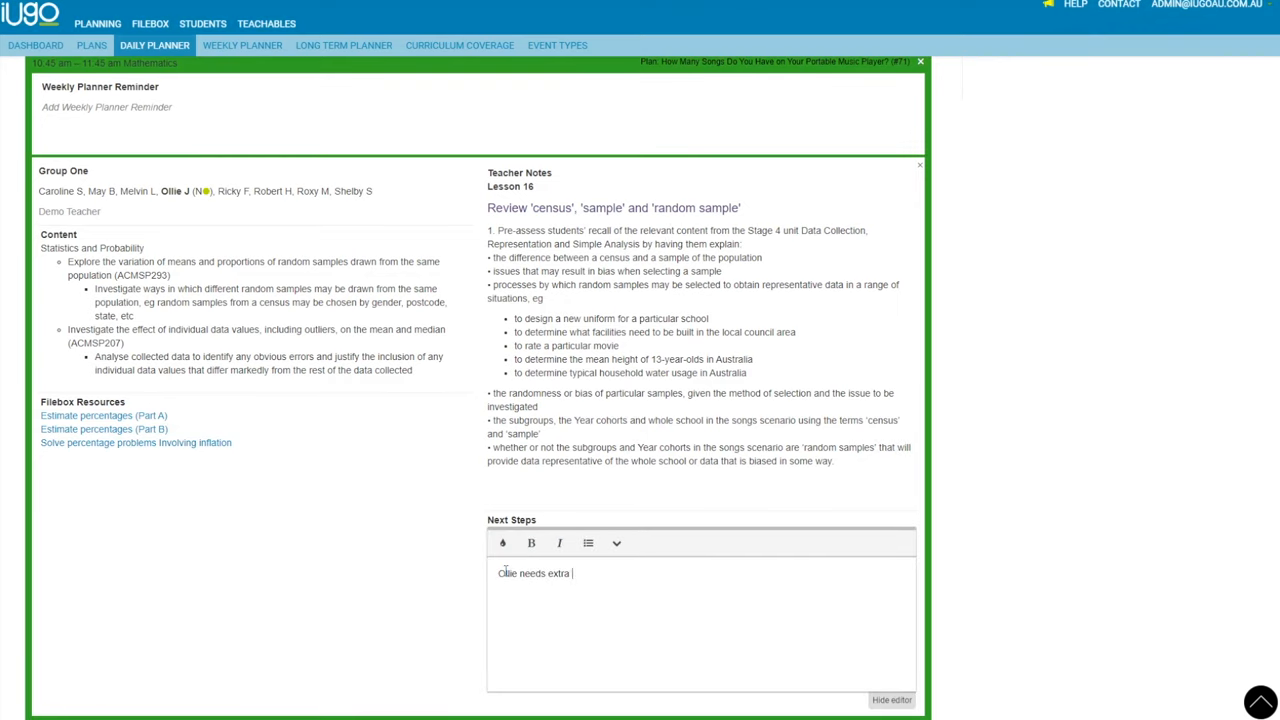
pyautogui.write('support in interpre')
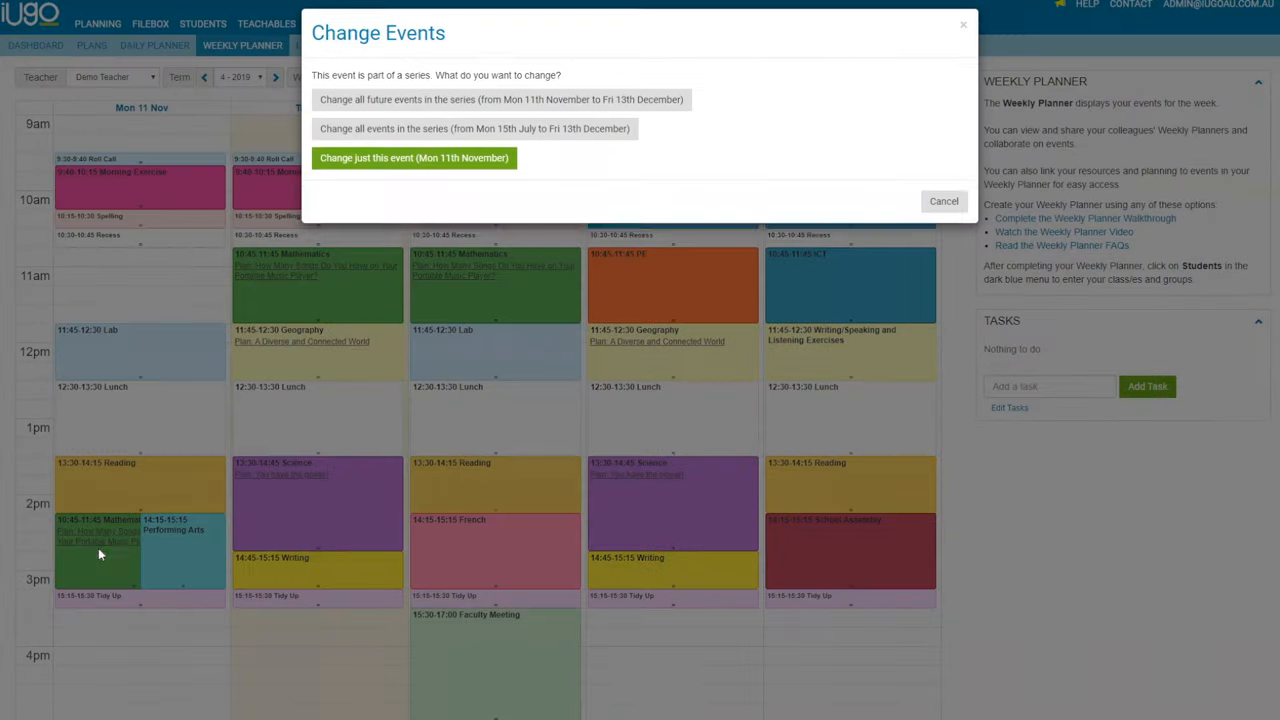
pyautogui.click(414, 158)
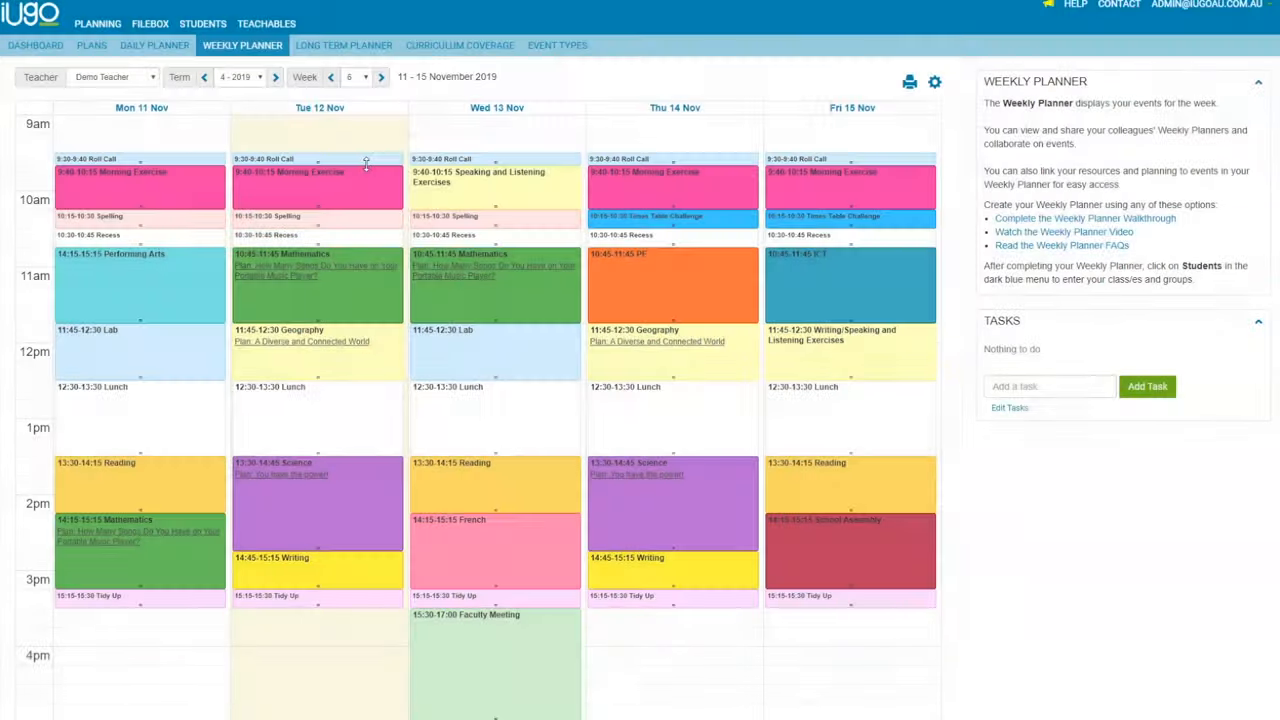
pyautogui.click(150, 23)
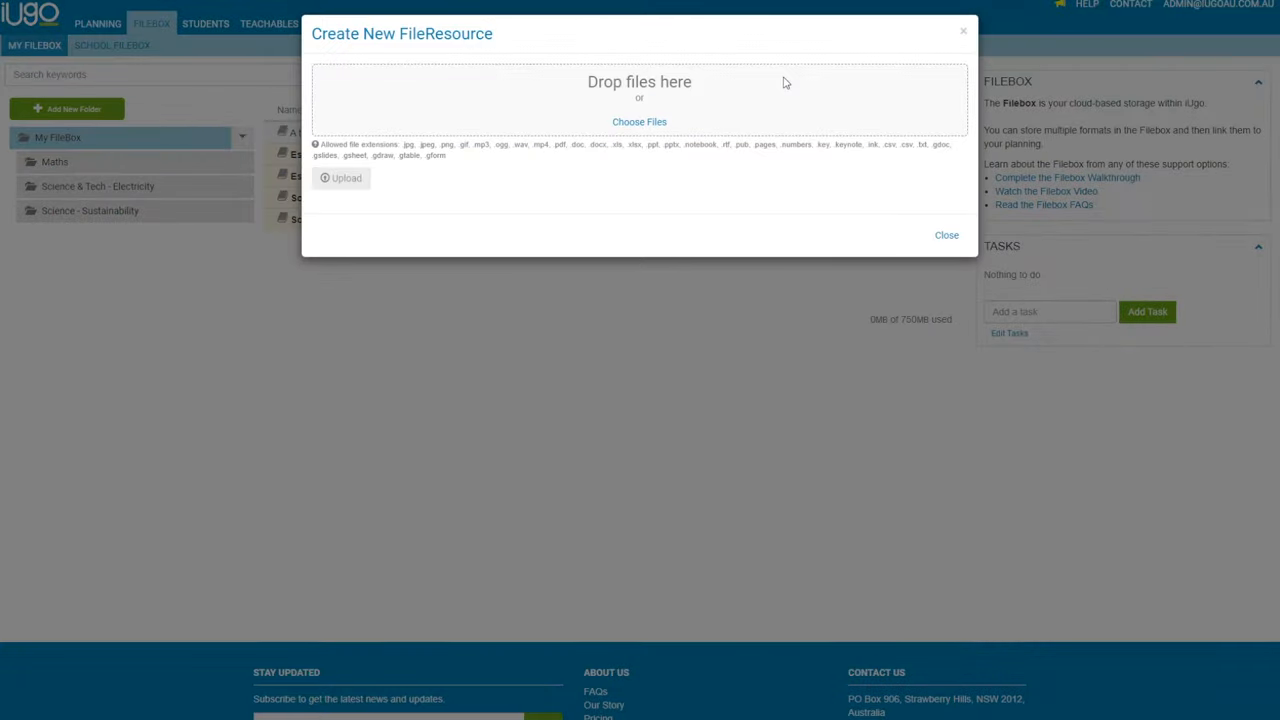
# - Close the upload form, browse Science & Tech, preview Add fractions, then view School Filebox
pyautogui.click(945, 234)
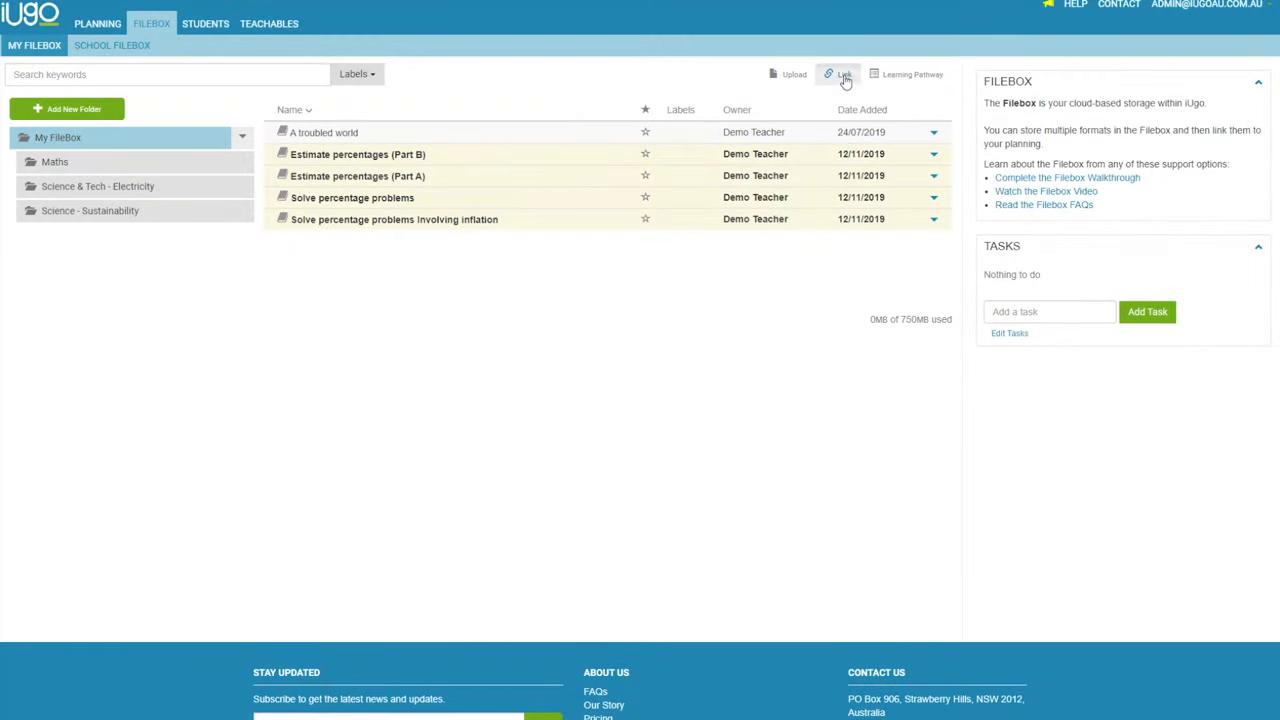
pyautogui.moveTo(729, 328)
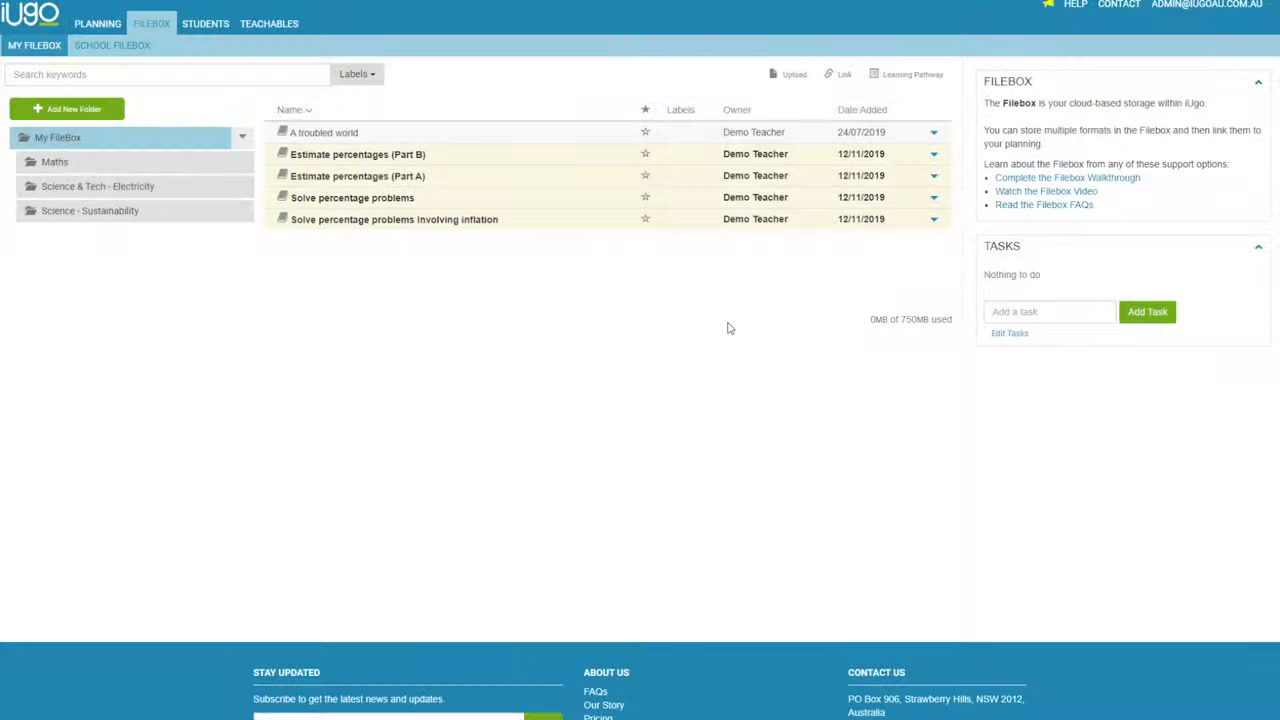
pyautogui.click(97, 186)
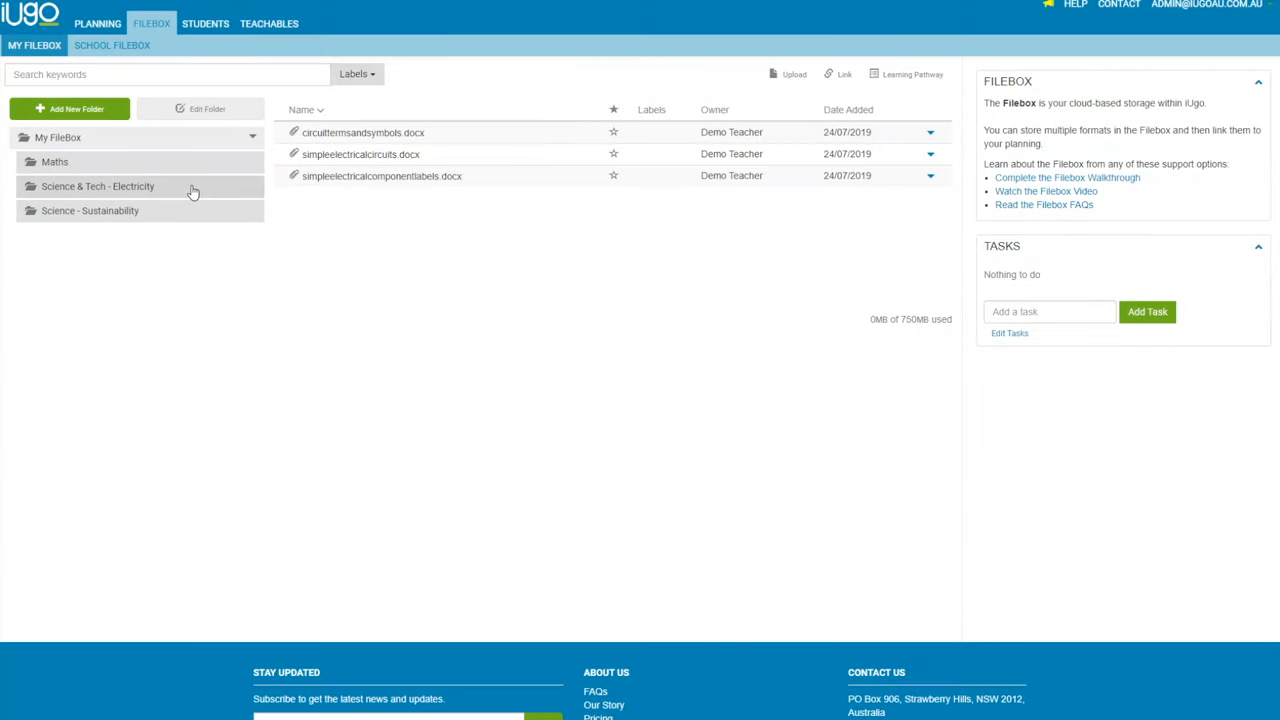
pyautogui.click(55, 161)
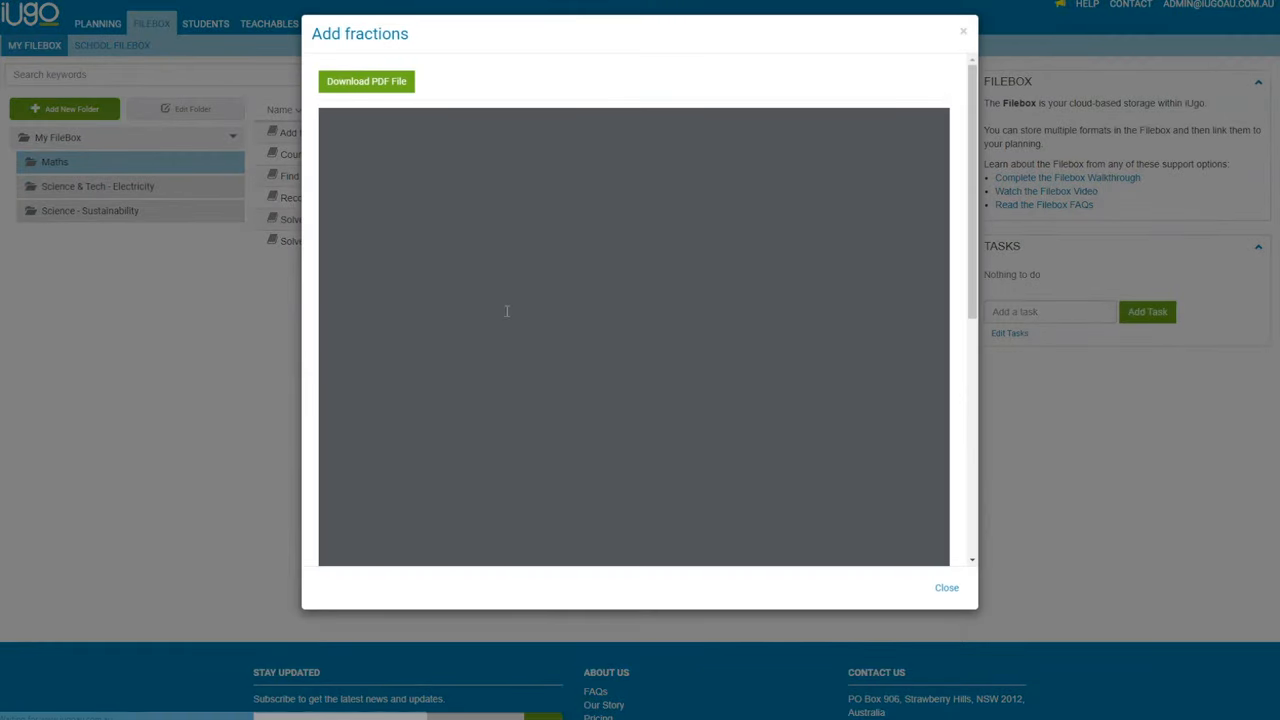
pyautogui.click(945, 587)
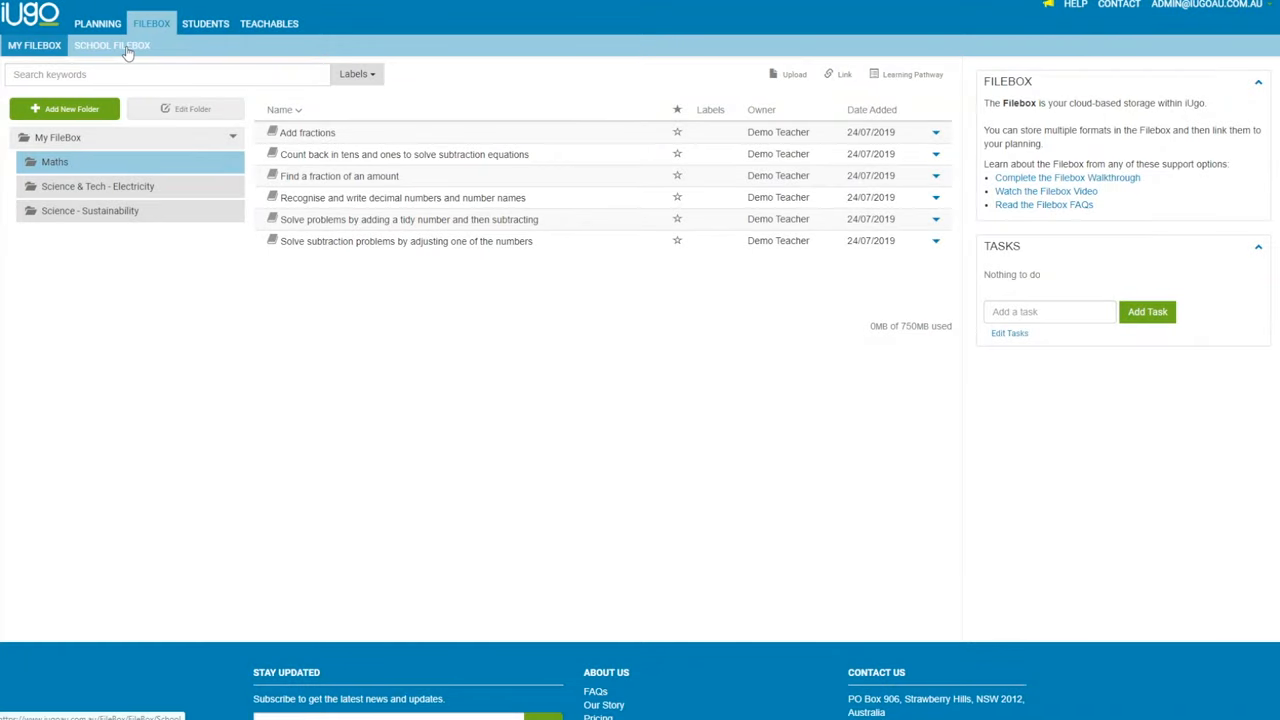
pyautogui.click(111, 45)
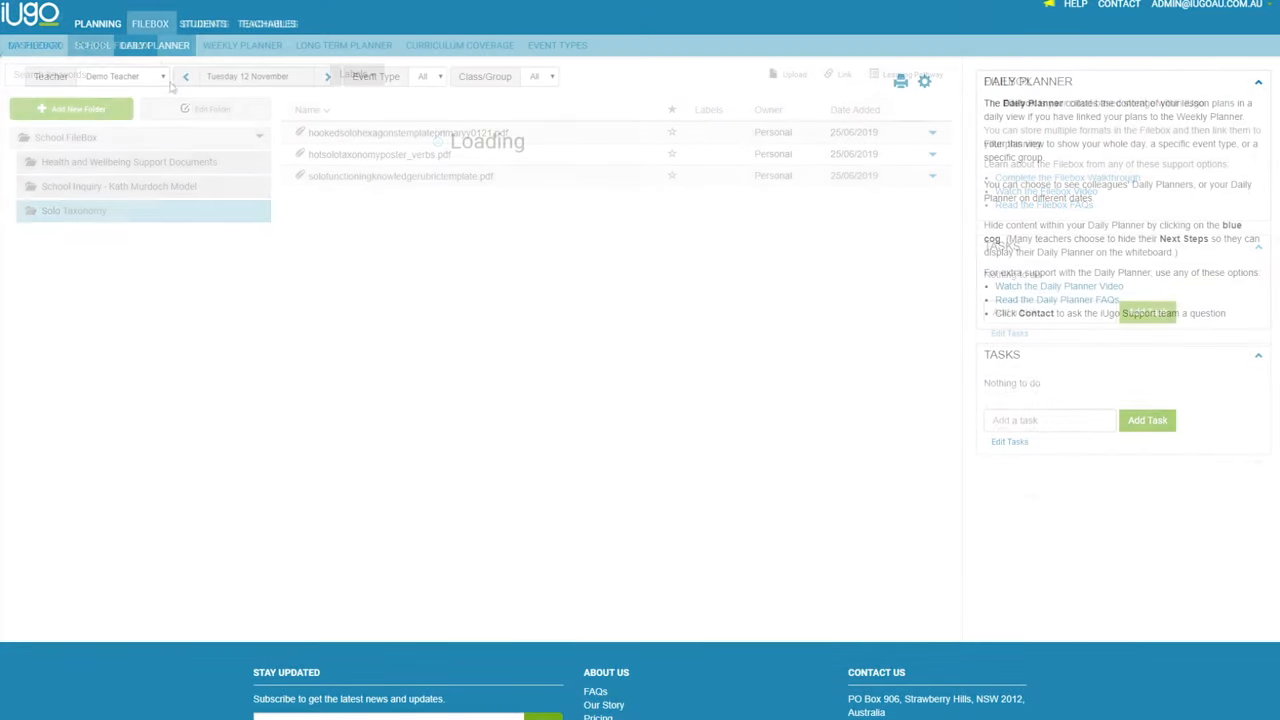
# - Generate a weekly planner PDF, scroll the Long Term Planner, and show Curriculum Coverage
pyautogui.click(154, 45)
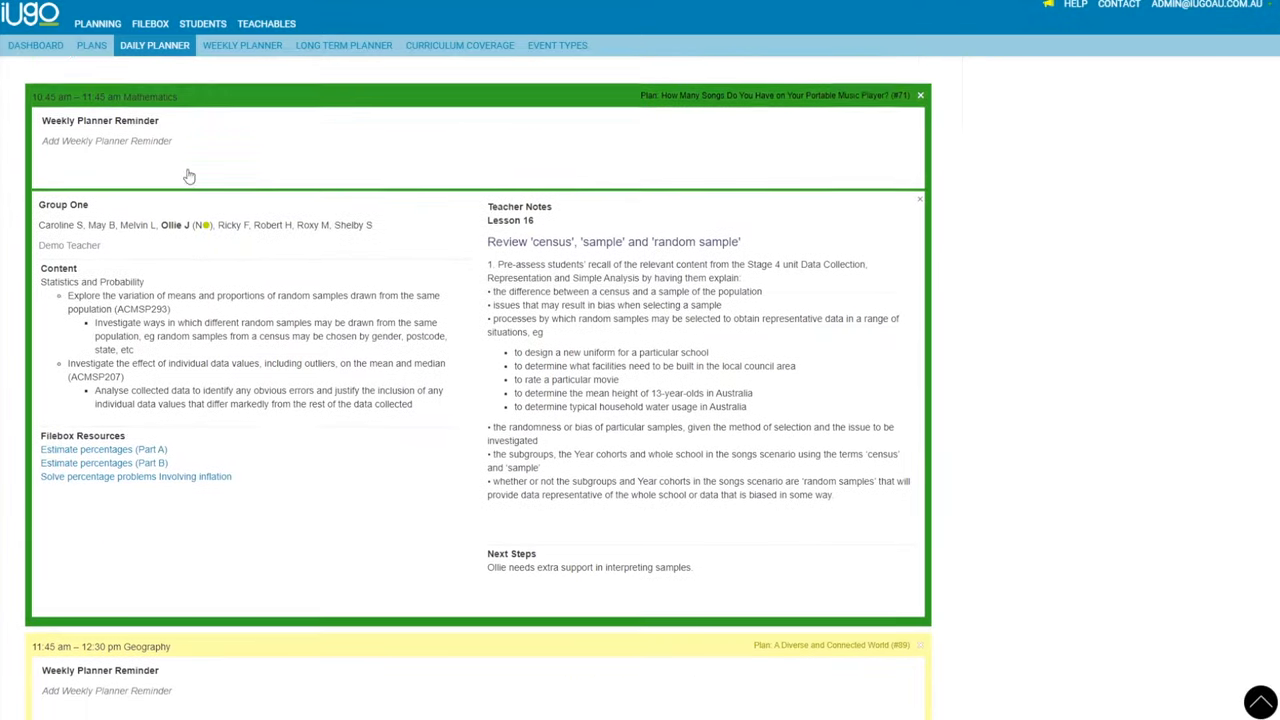
pyautogui.click(103, 448)
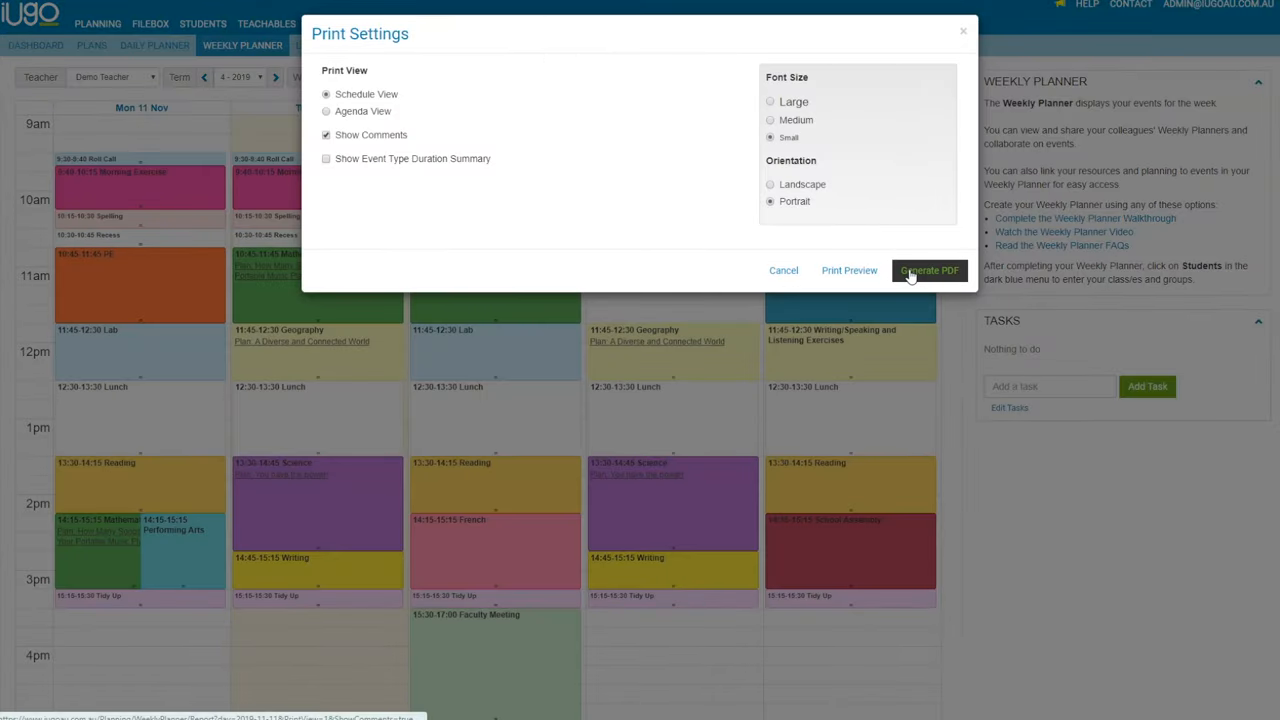
pyautogui.click(928, 270)
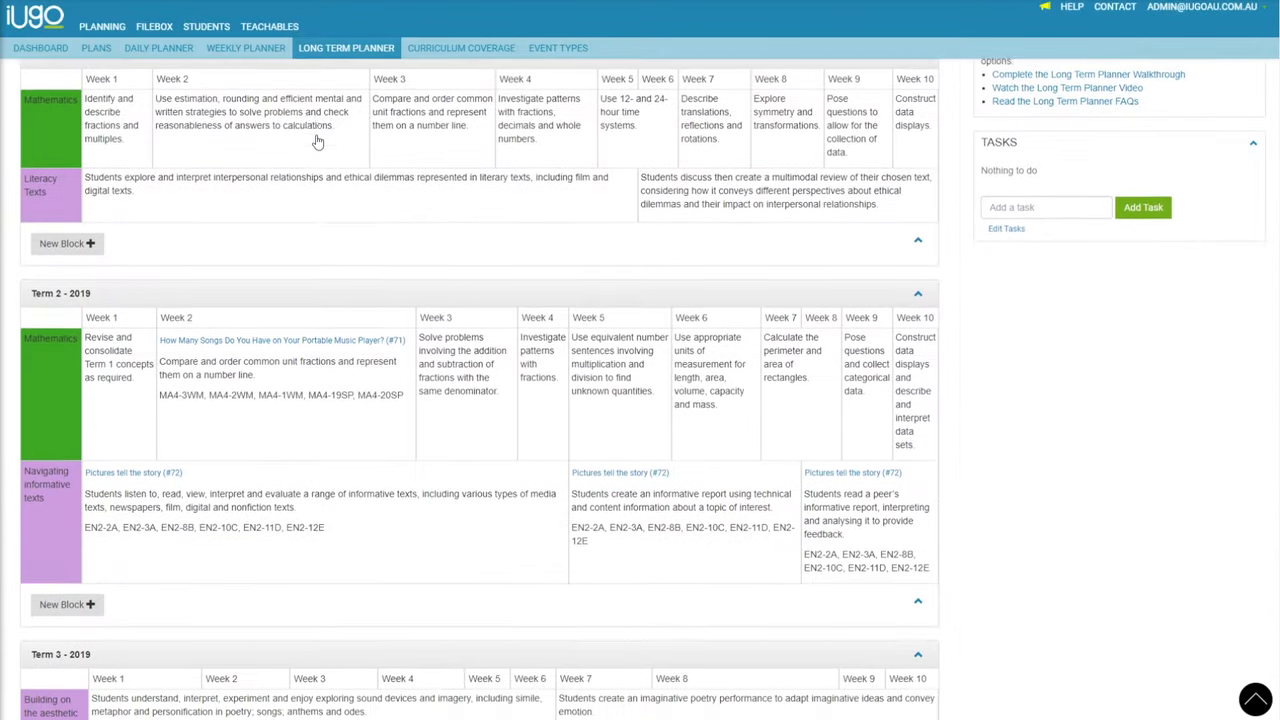
pyautogui.scroll(-3)
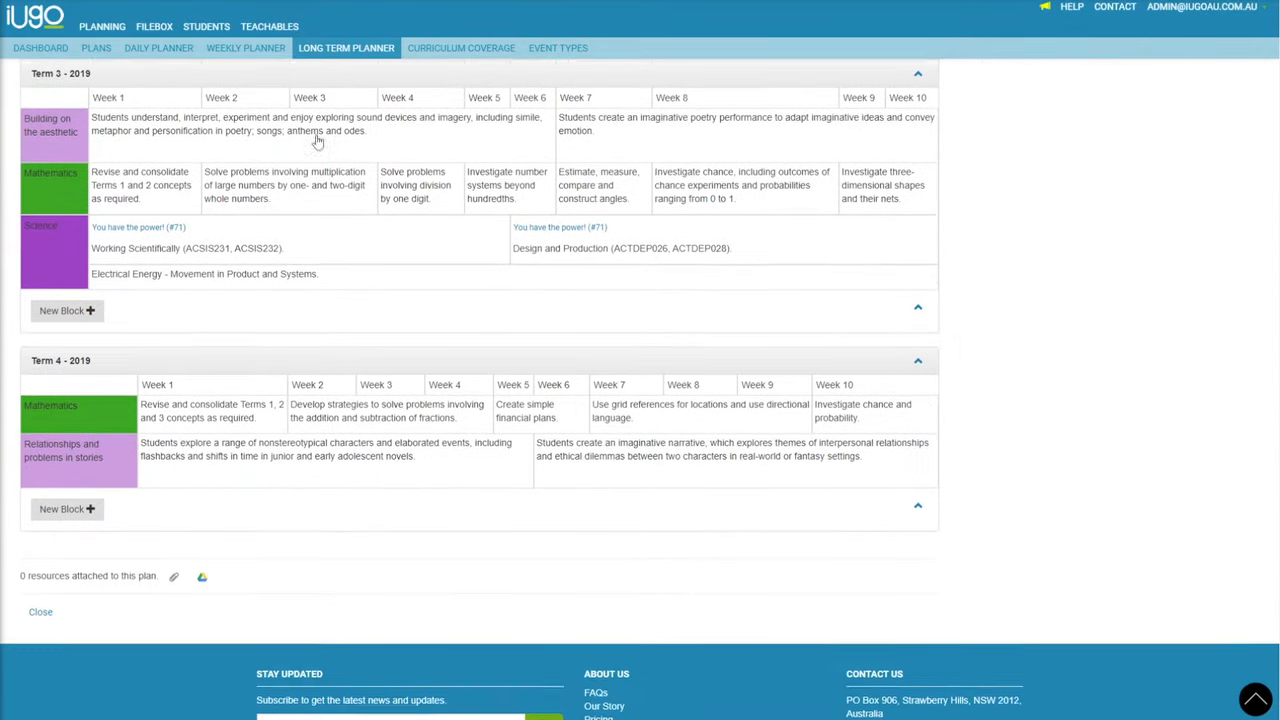
pyautogui.click(461, 48)
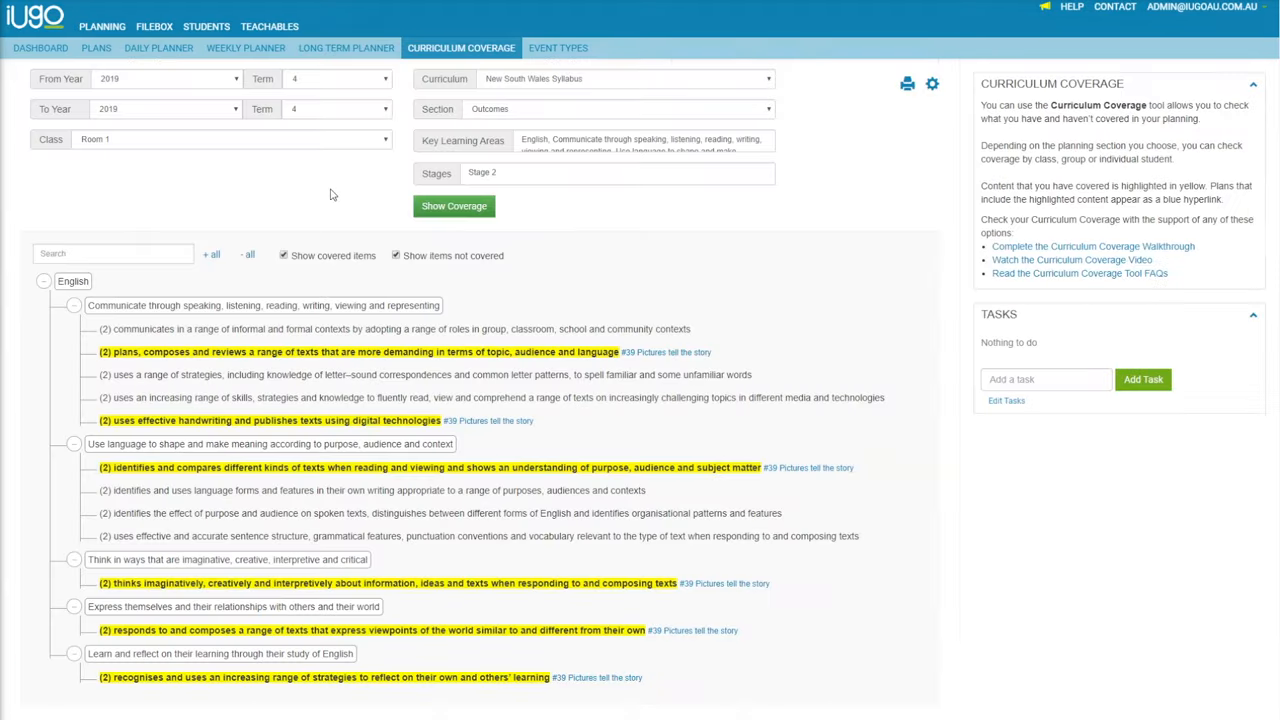
# - Hide and re-show not-yet-covered English outcomes, then open the All Plans list
pyautogui.click(620, 108)
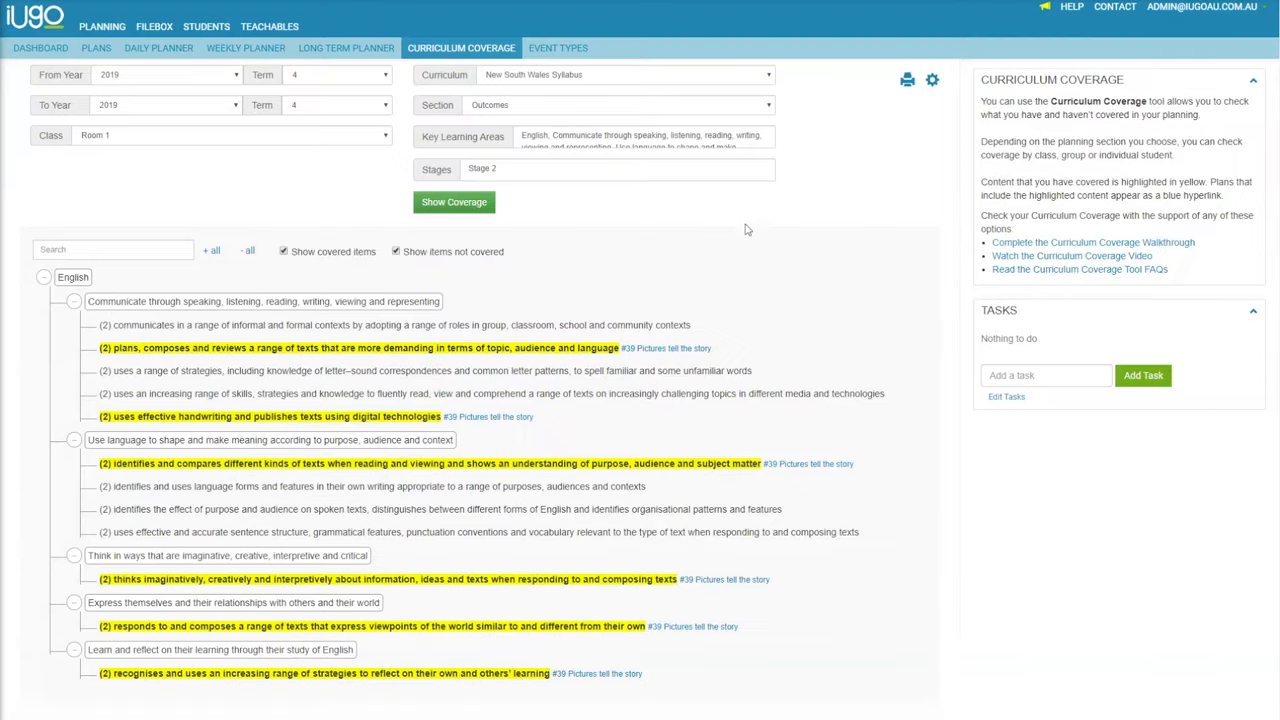
pyautogui.click(396, 188)
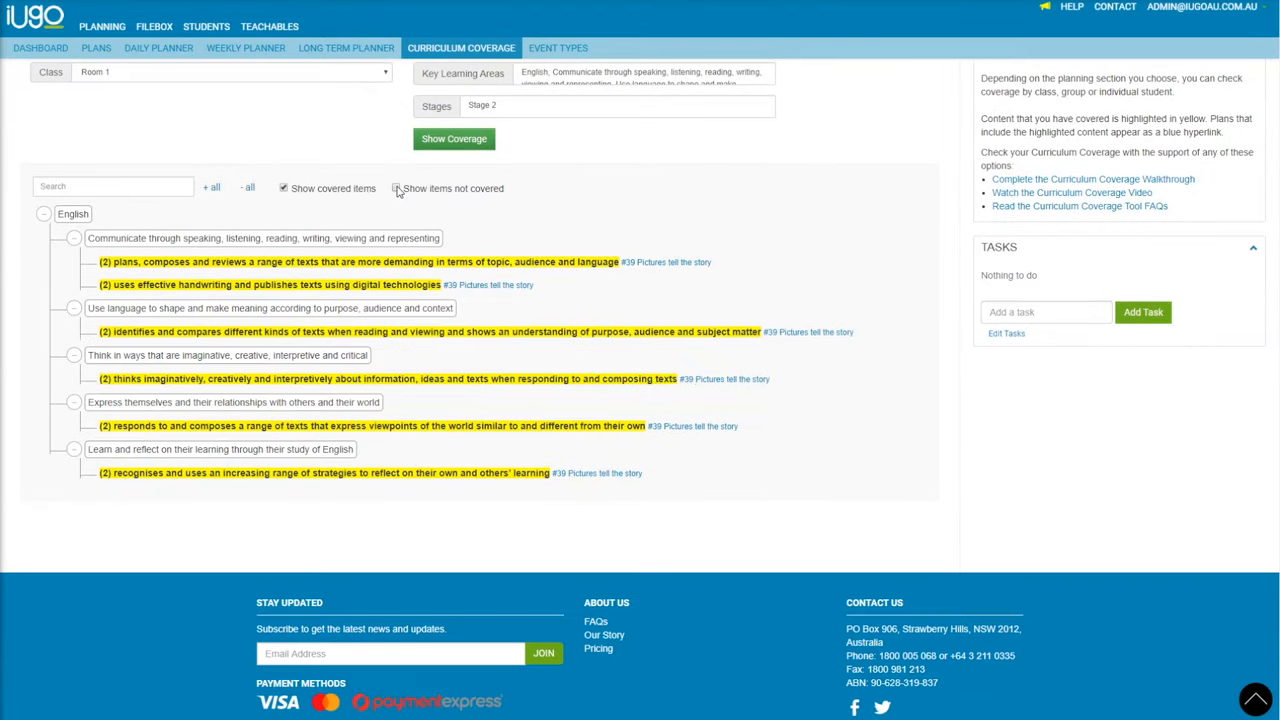
pyautogui.click(396, 188)
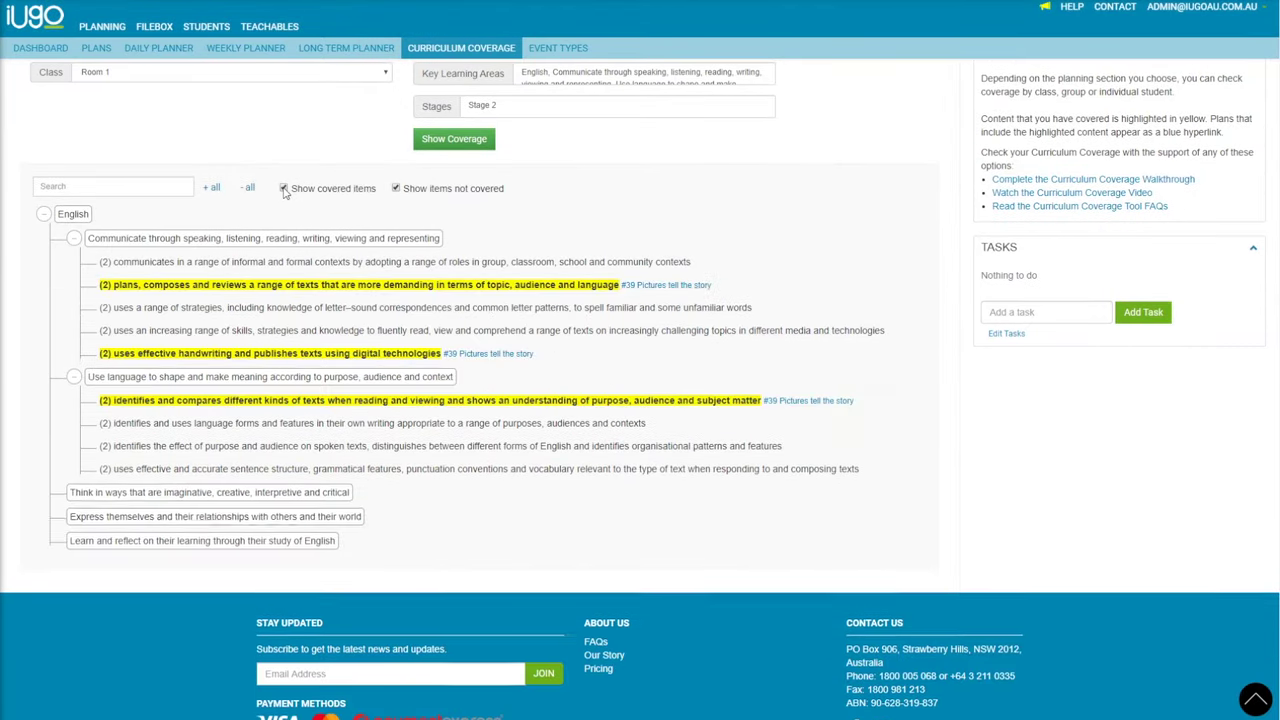
pyautogui.click(96, 47)
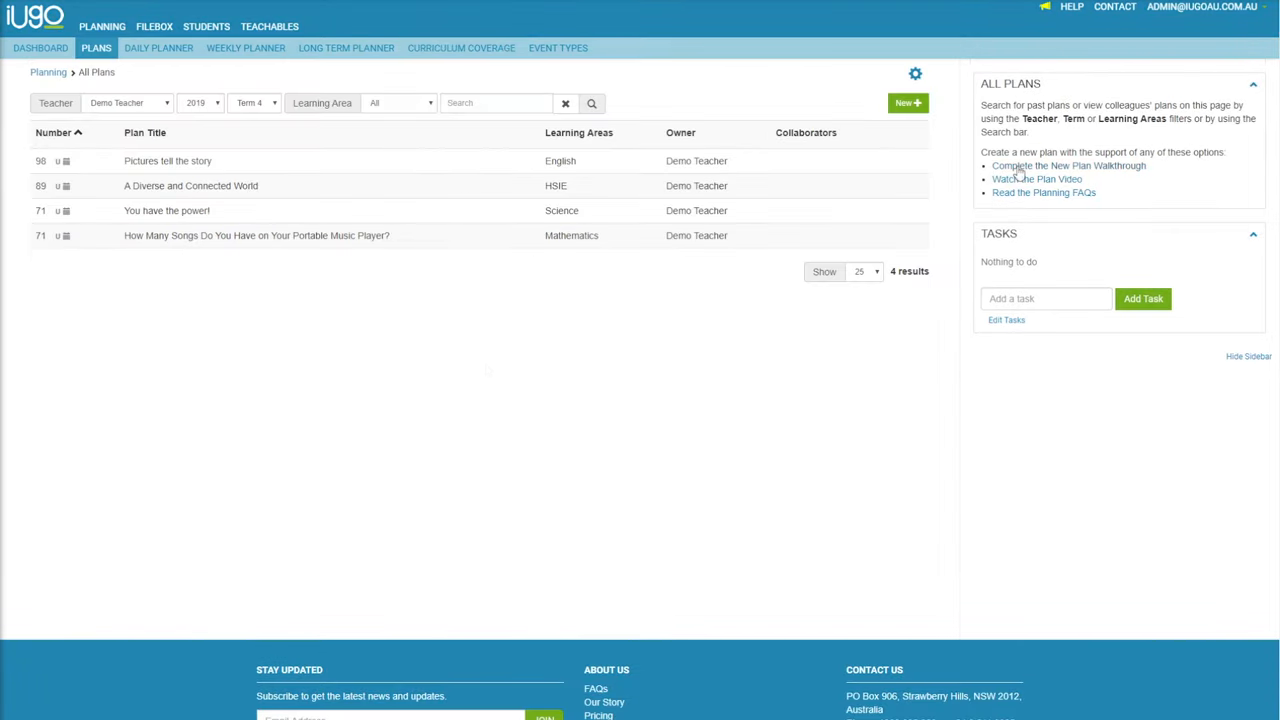
# - Start a new plan, step through the setup guide, close without saving, and open Contact Support
pyautogui.click(906, 103)
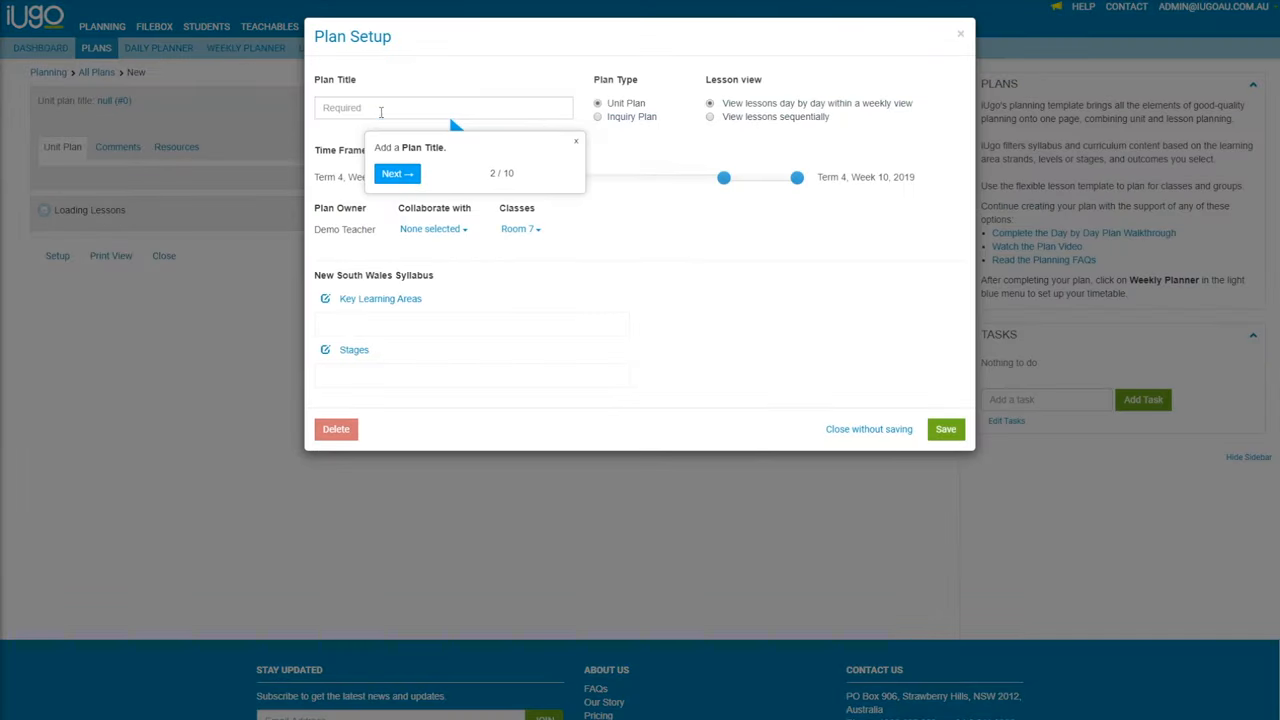
pyautogui.click(397, 173)
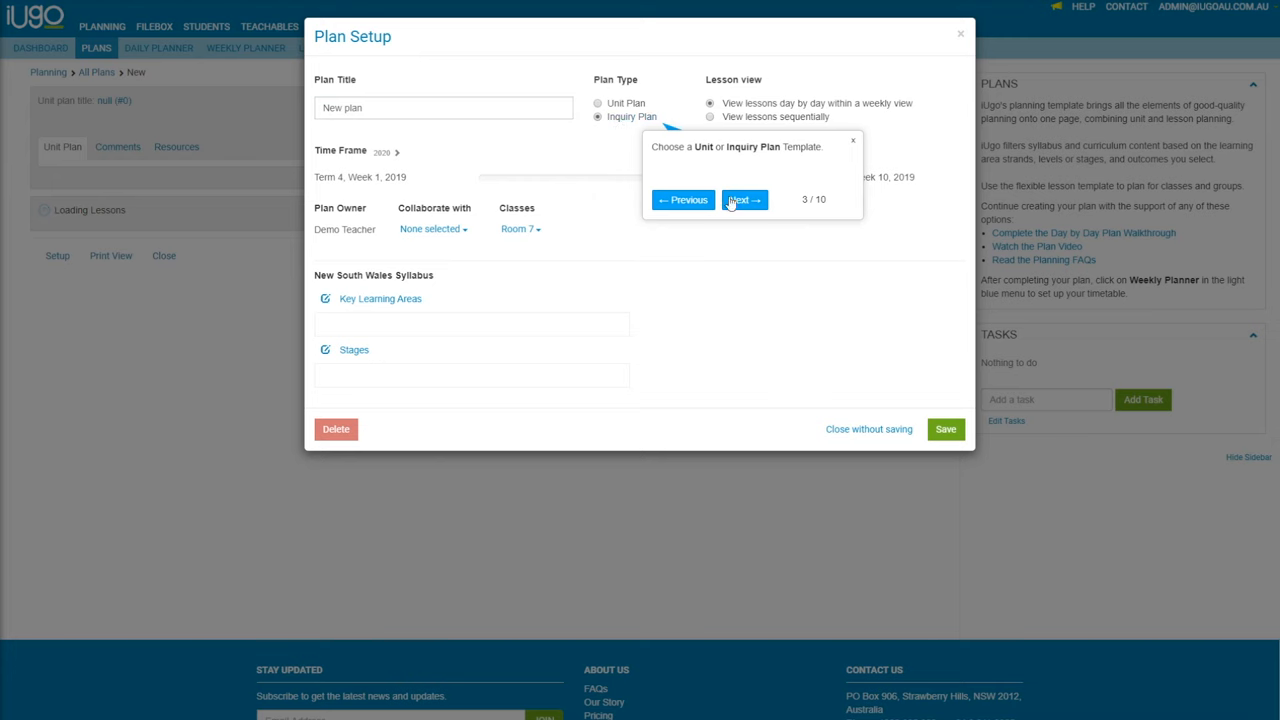
pyautogui.click(745, 199)
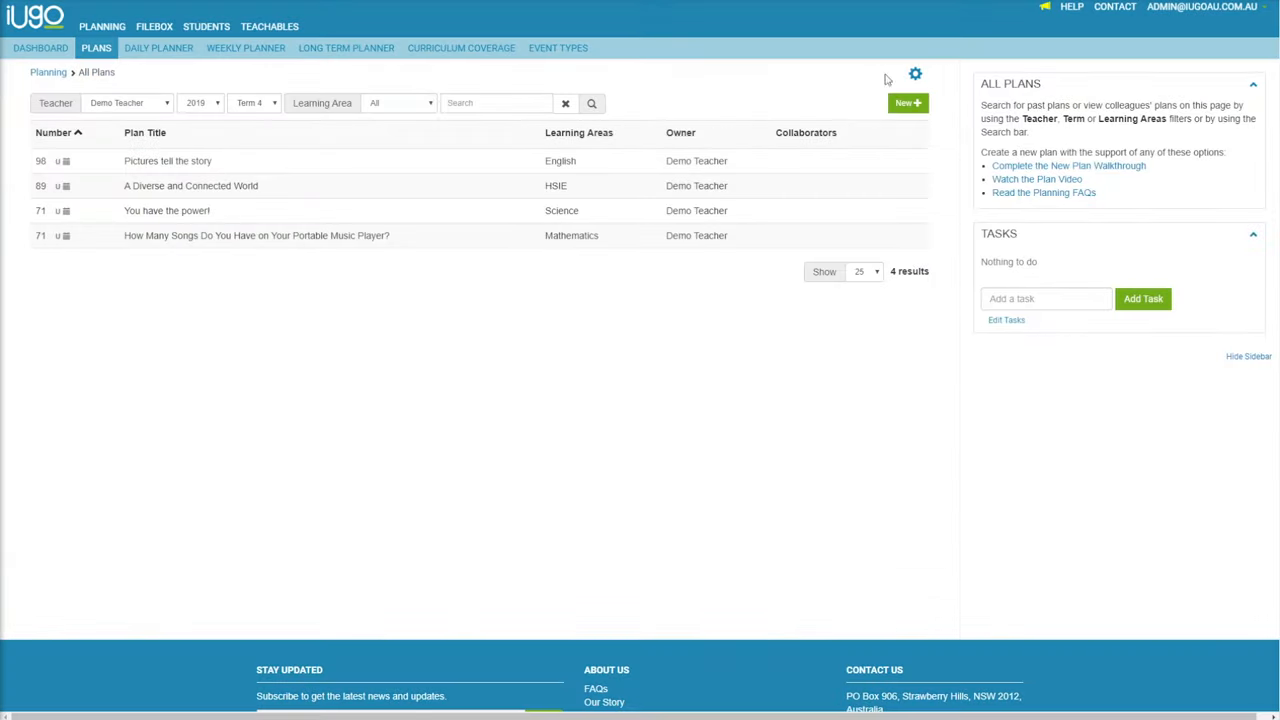
pyautogui.click(1113, 7)
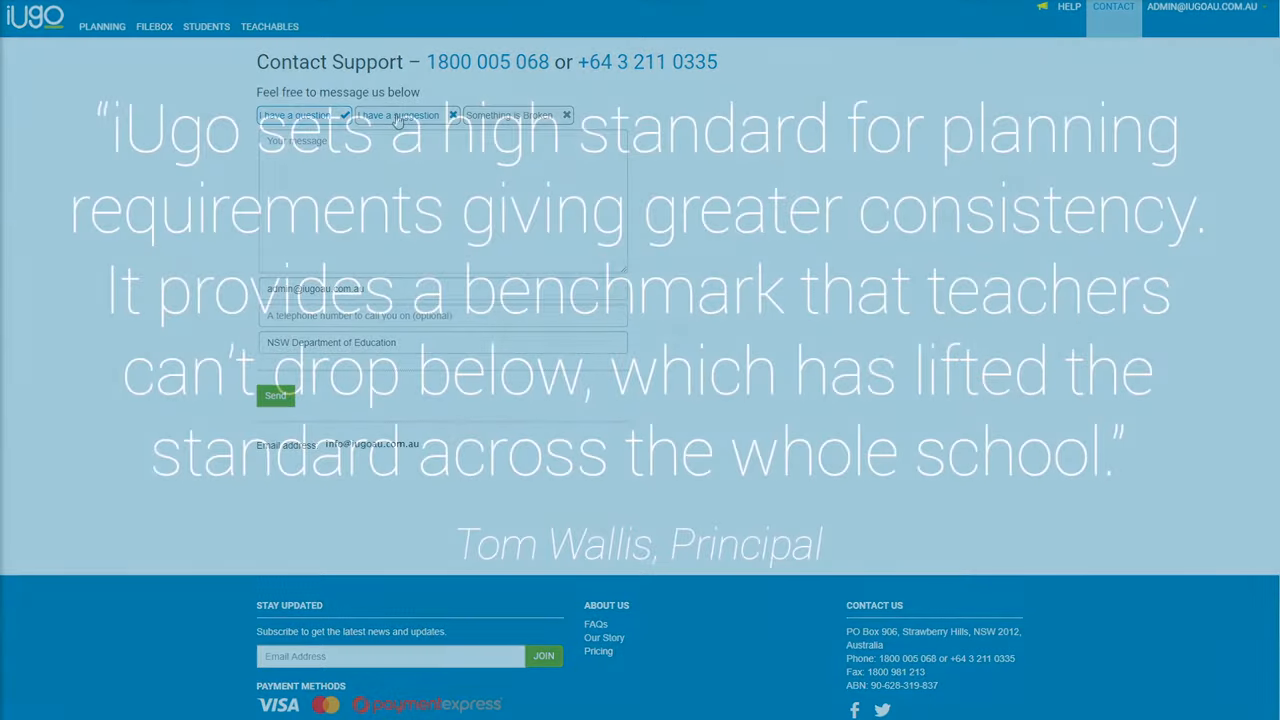